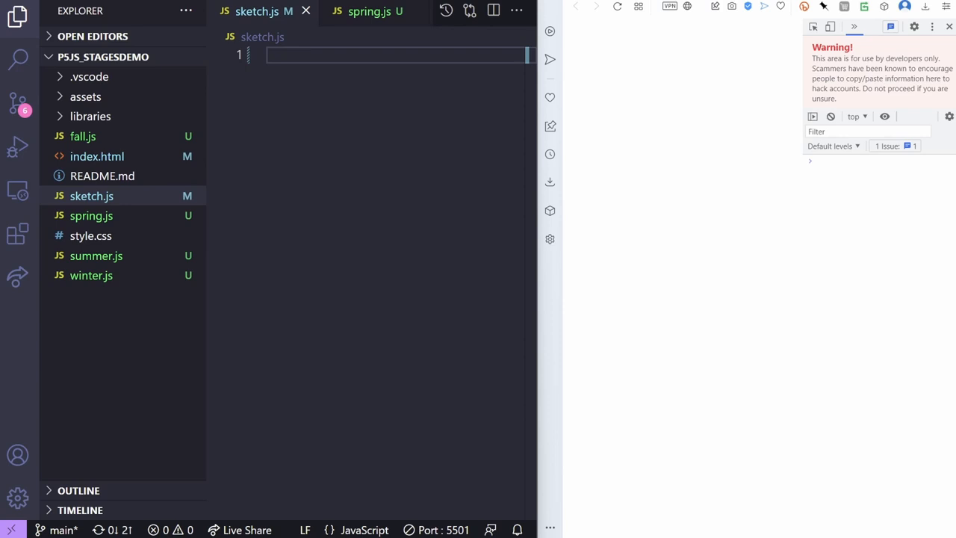
mouse_move(375, 120)
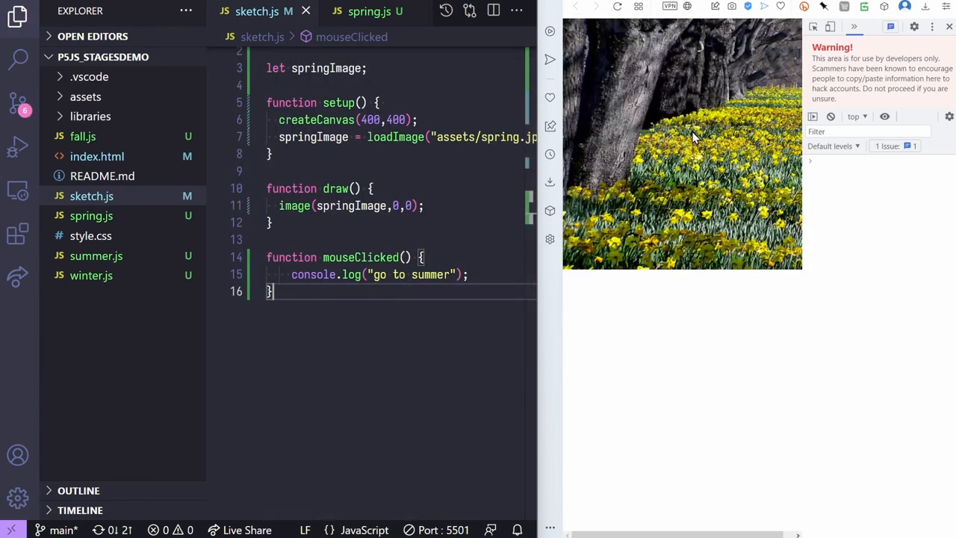
- Click the daffodil canvas to log 'go to summer' in the console
click(693, 138)
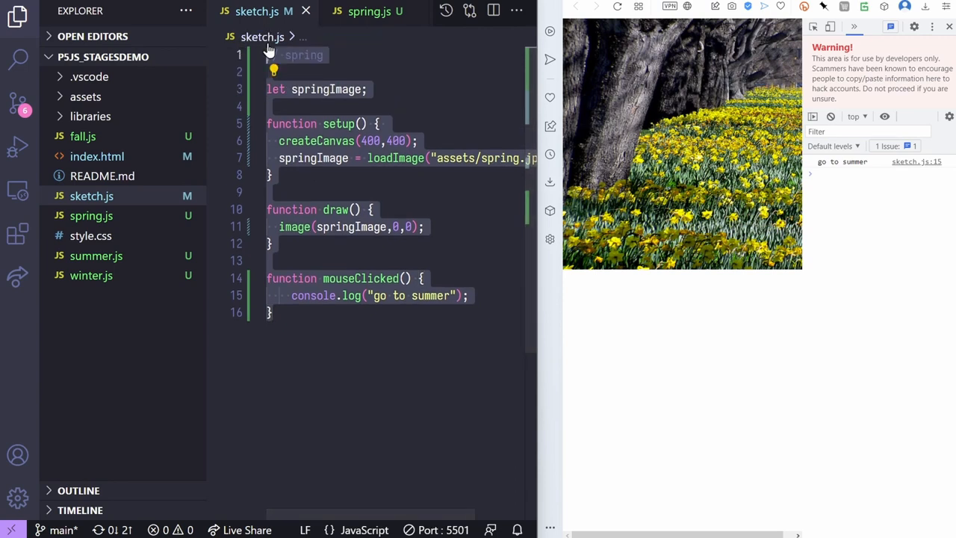
mouse_move(265, 46)
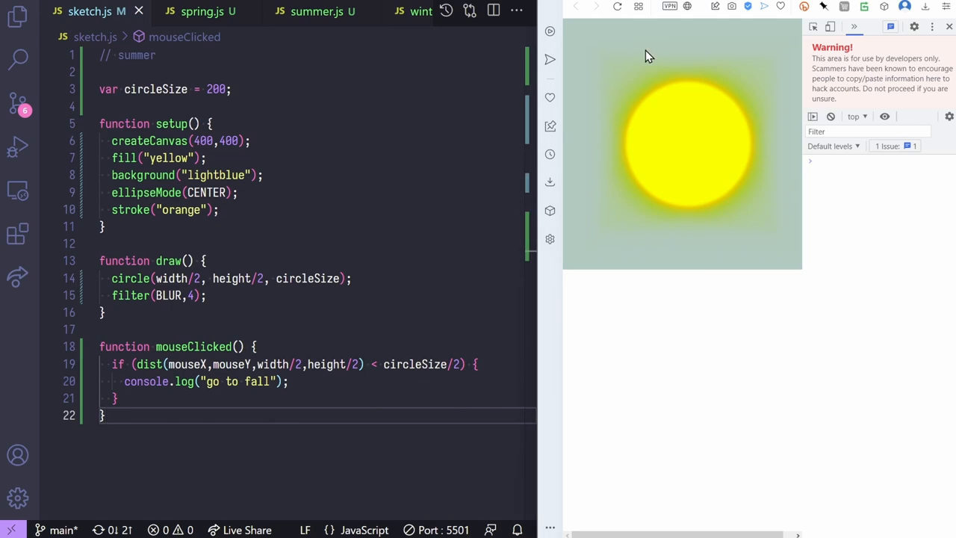
- Click inside the blurred yellow sun to log 'go to fall'
click(683, 153)
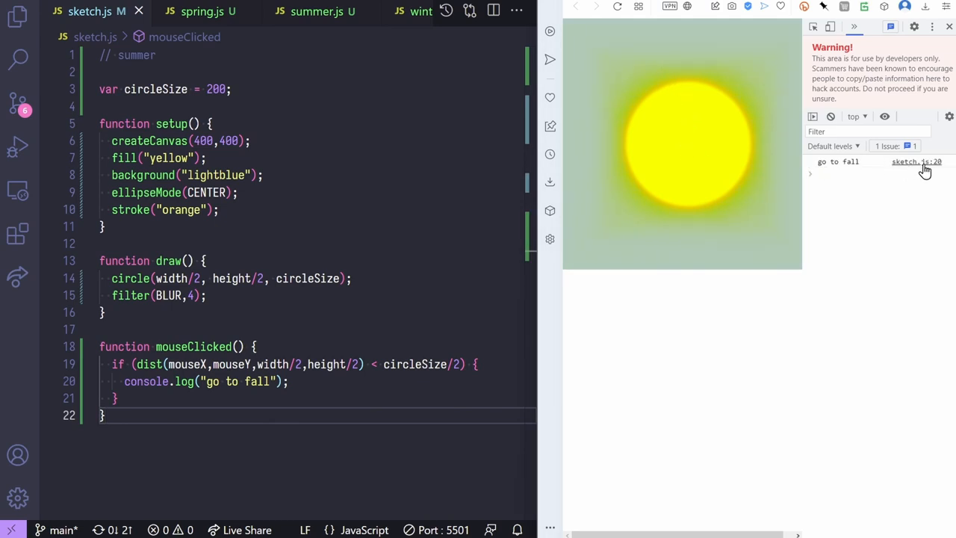
mouse_move(184, 381)
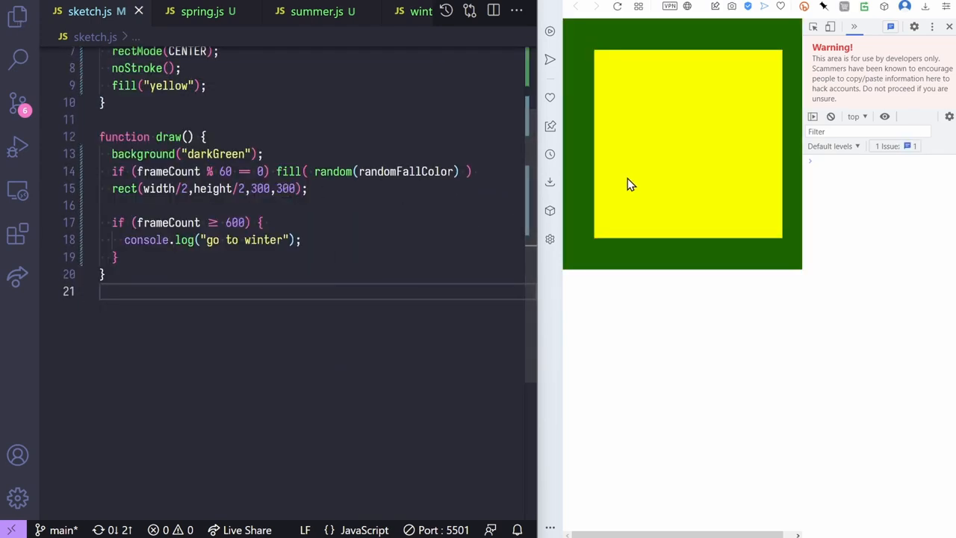
mouse_move(405, 223)
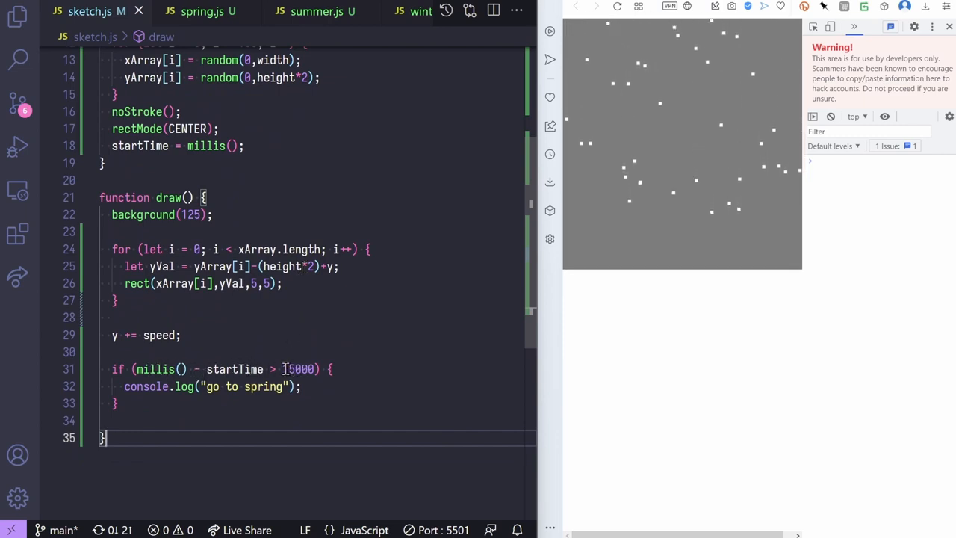
- Set the winter go-to-spring timer to 15000 ms
text(1)
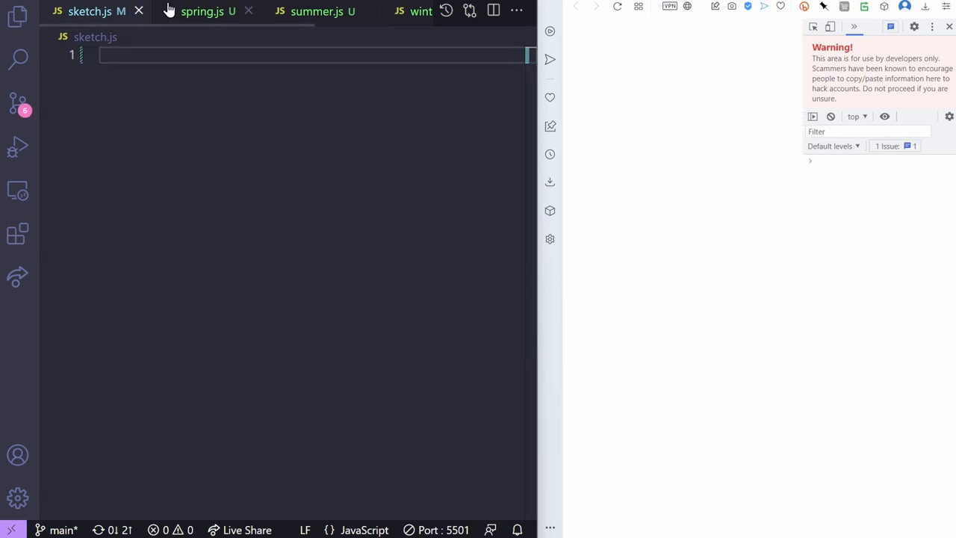
- Review index.html's scenemanager, season and sketch.js script tags, then close it
click(13, 13)
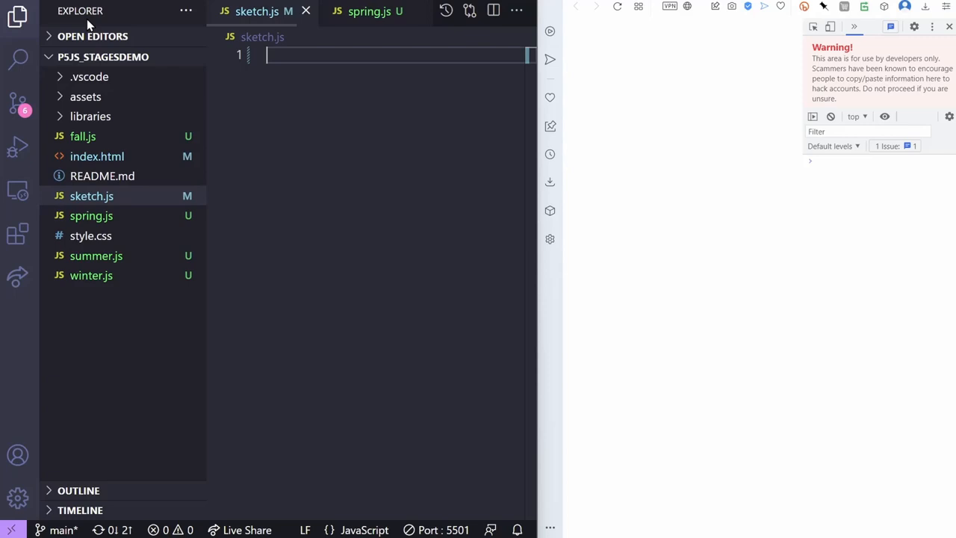
mouse_move(127, 261)
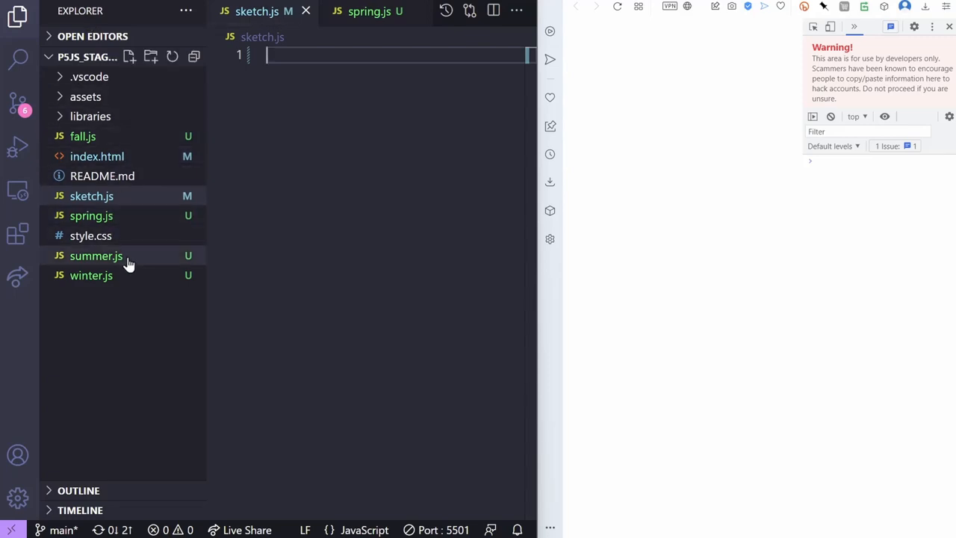
mouse_move(133, 138)
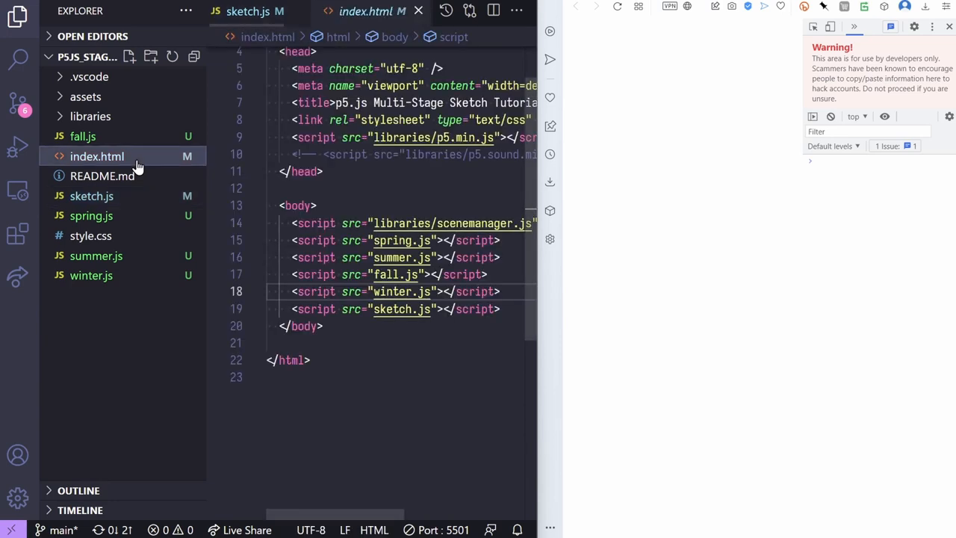
mouse_move(162, 176)
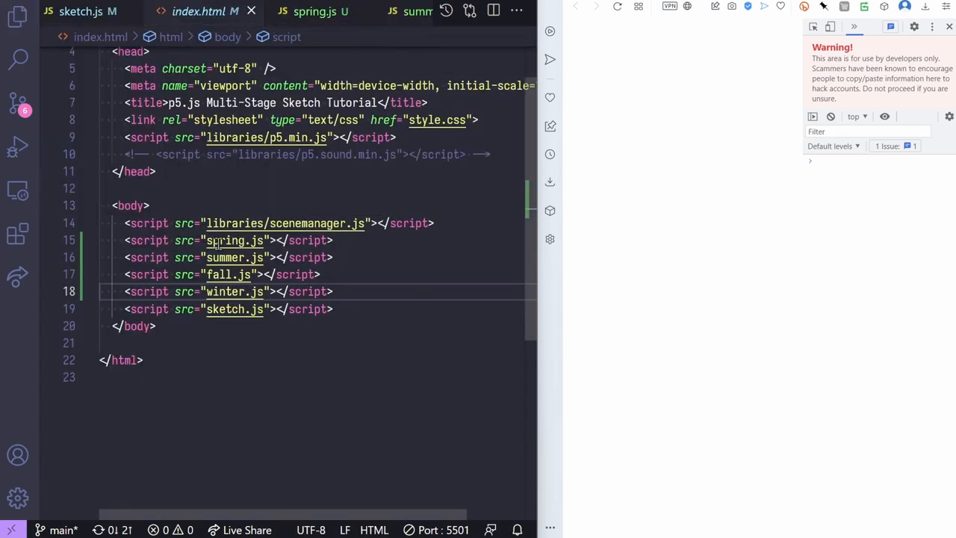
mouse_move(257, 316)
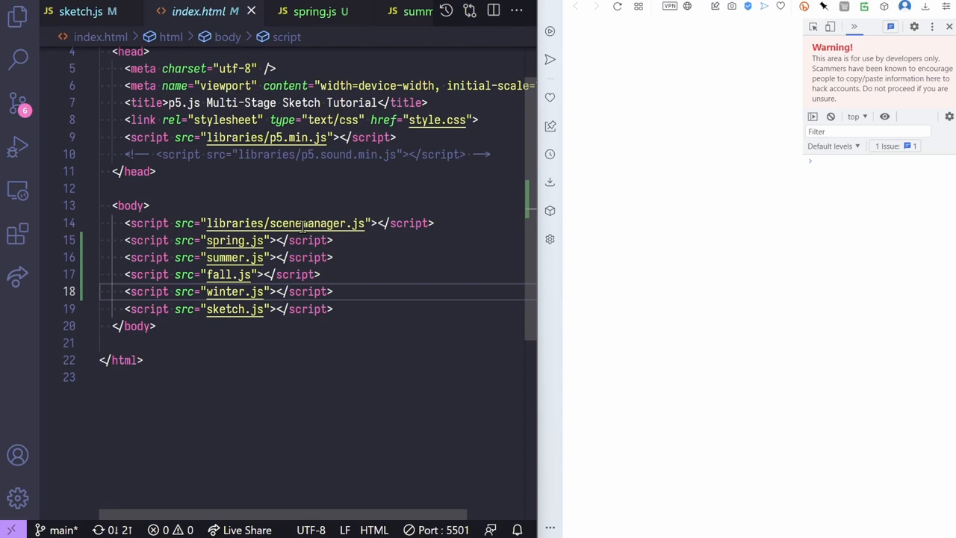
mouse_move(296, 344)
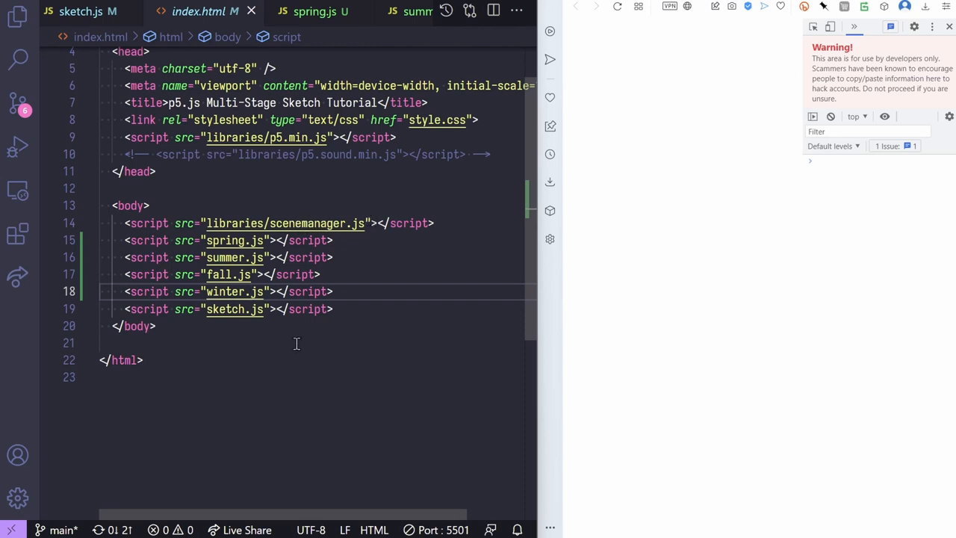
click(82, 12)
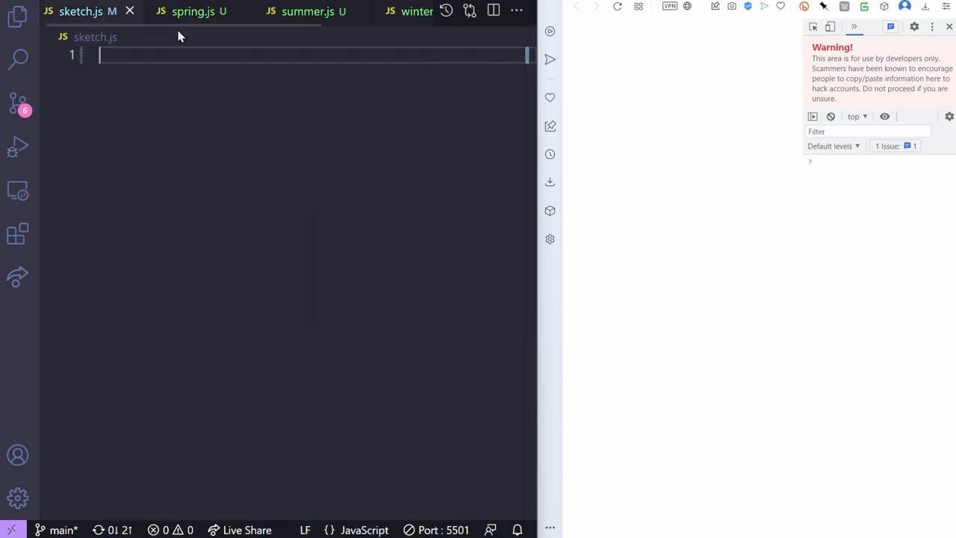
- Paste the snowfall scene code into the empty winter.js file
click(192, 11)
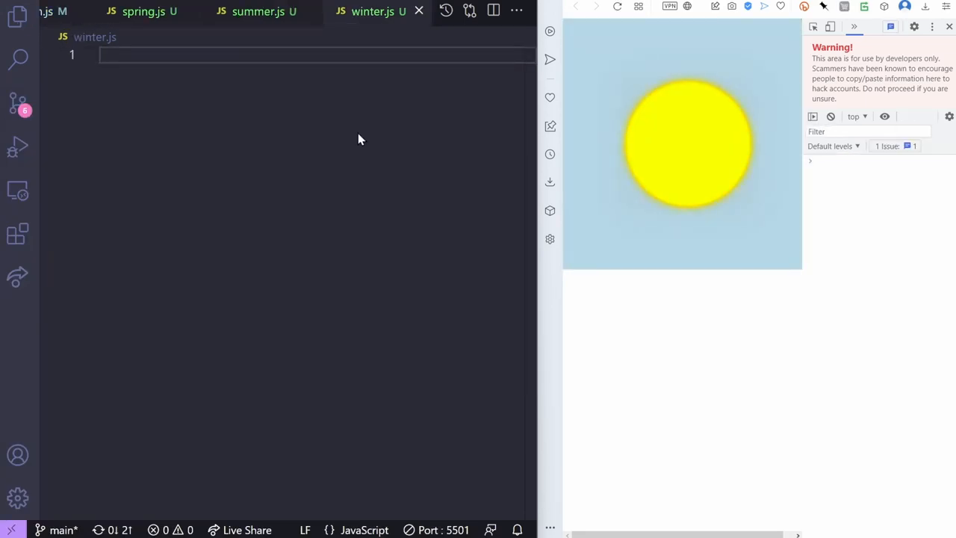
click(364, 11)
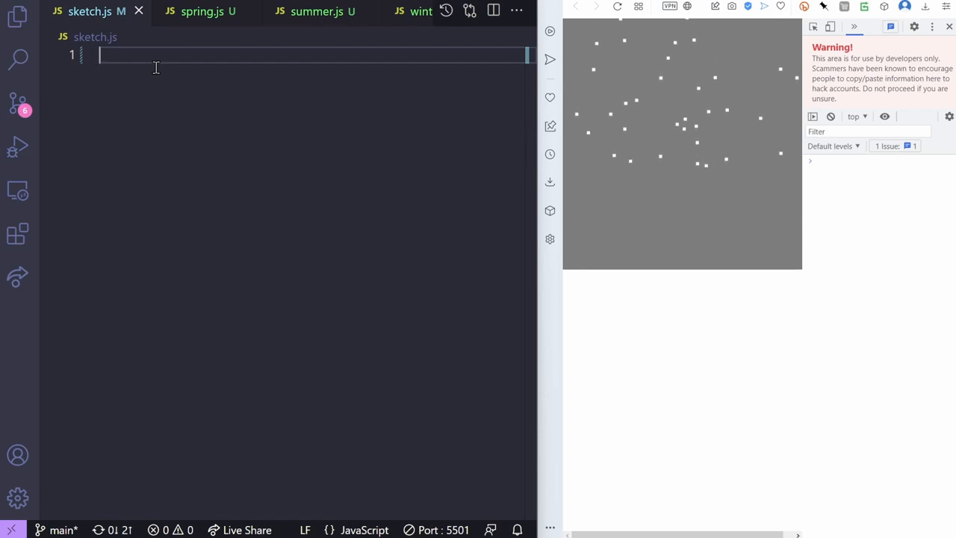
- Add empty setup() and draw() functions to sketch.js
text(fc)
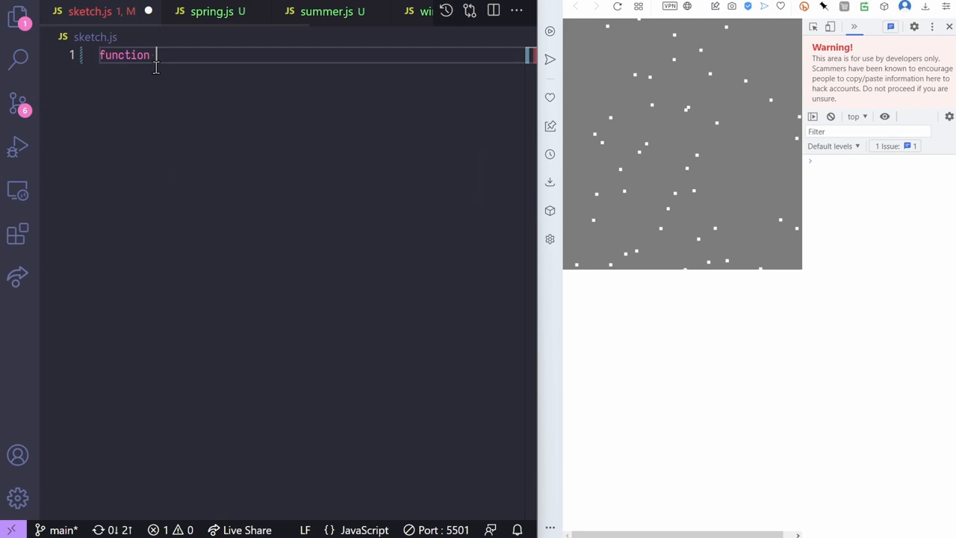
text(setup() {)
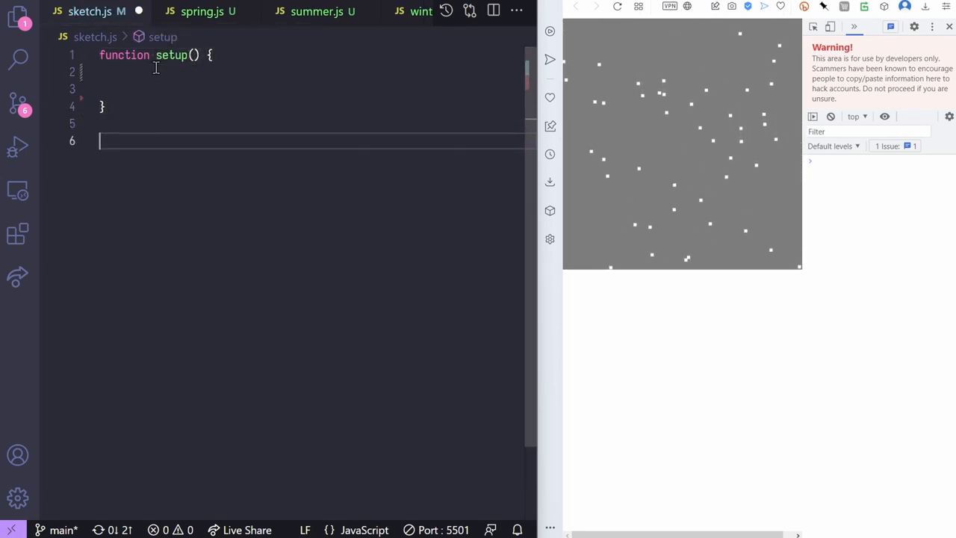
text(function draw() {)
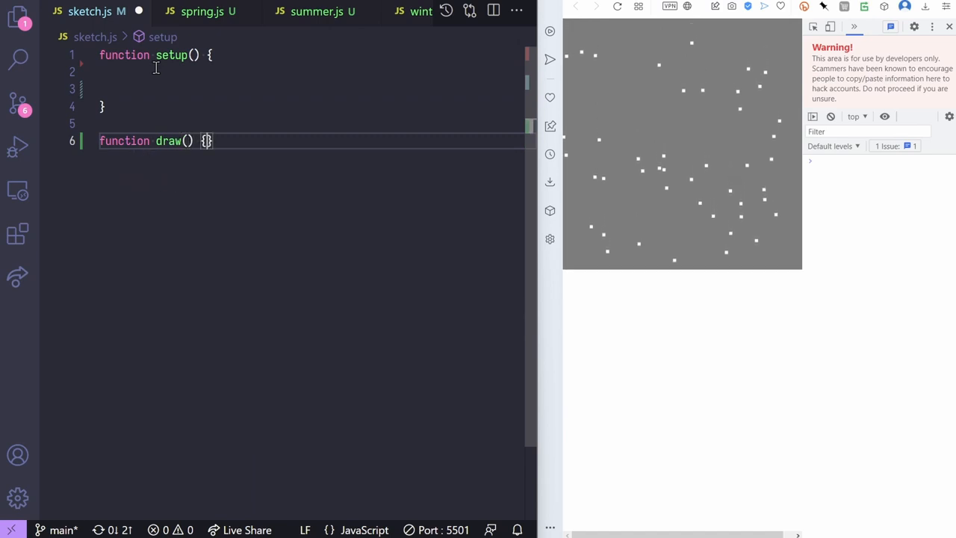
key(Enter)
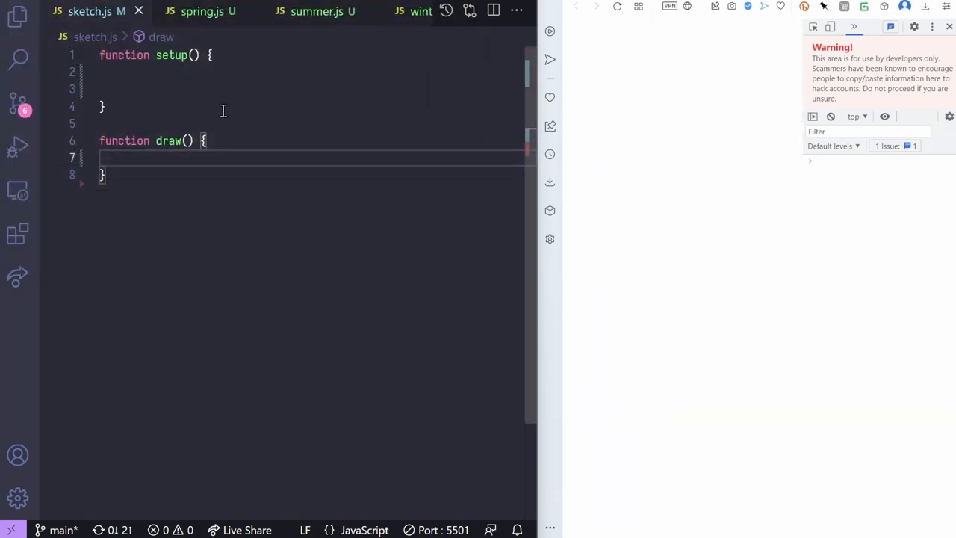
- Declare 'let mgr;' and add createCanvas(400,400) and mgr = new SceneManager() in setup
click(100, 54)
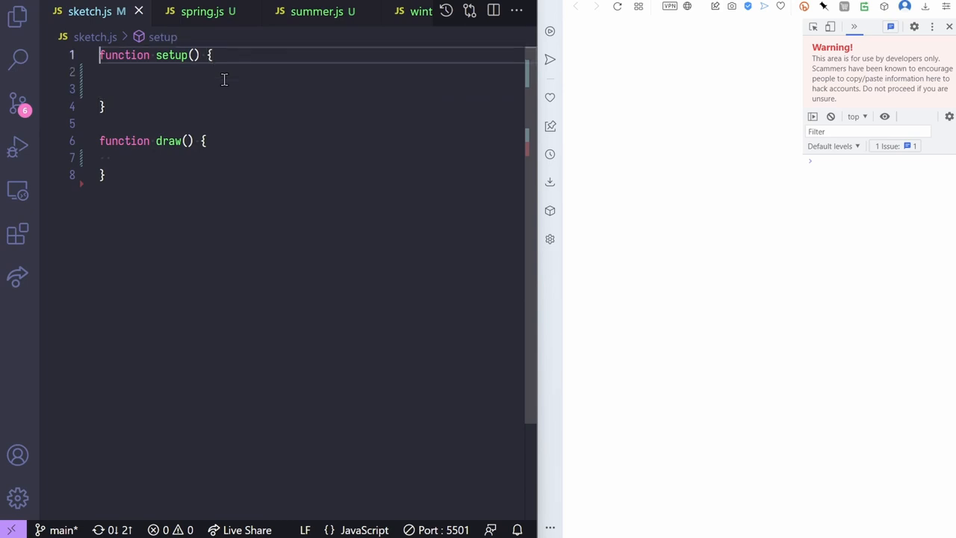
text(let mgr;)
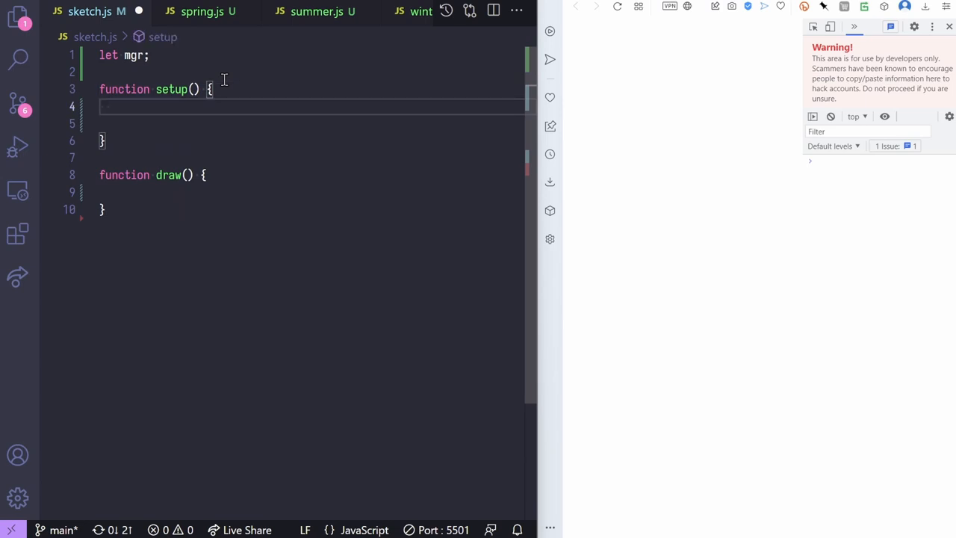
text(mgr = new)
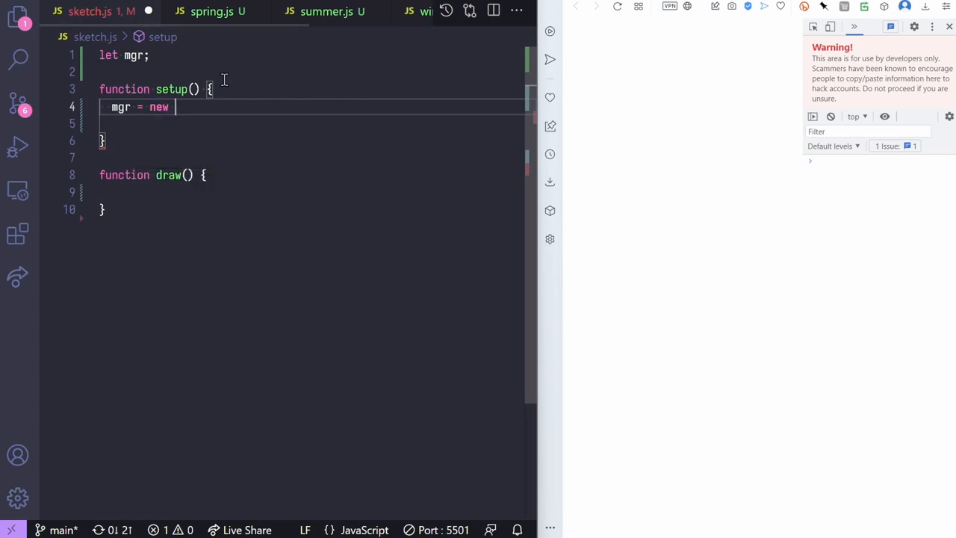
text(SceneMana)
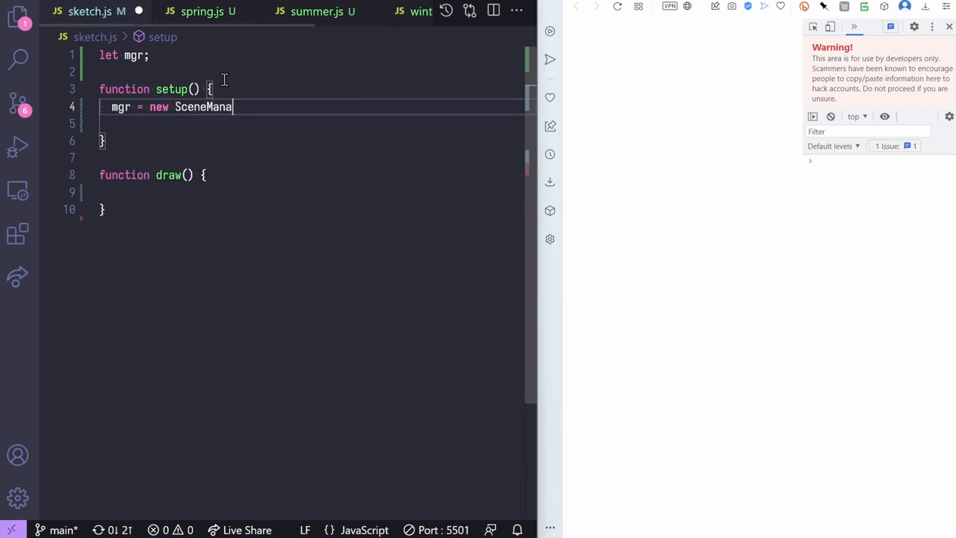
text(ger();)
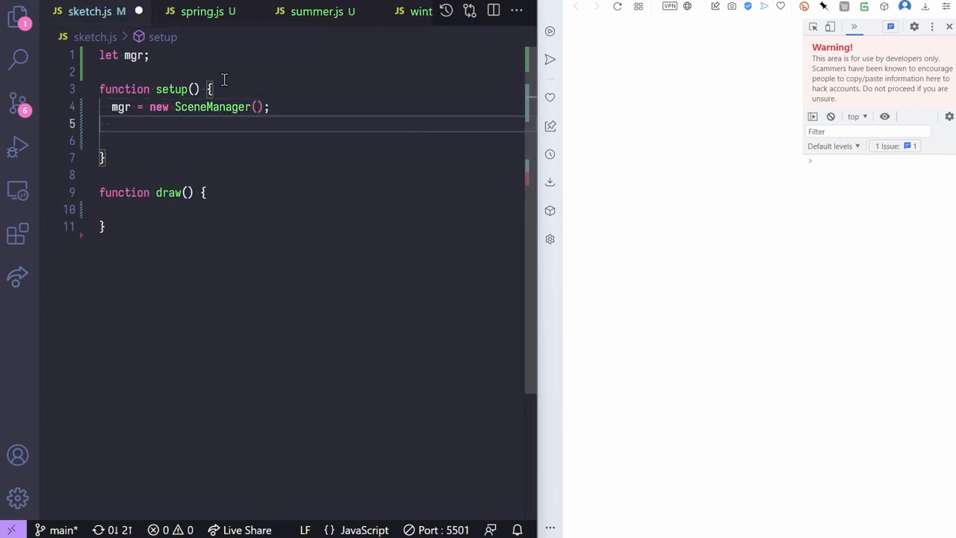
text(can)
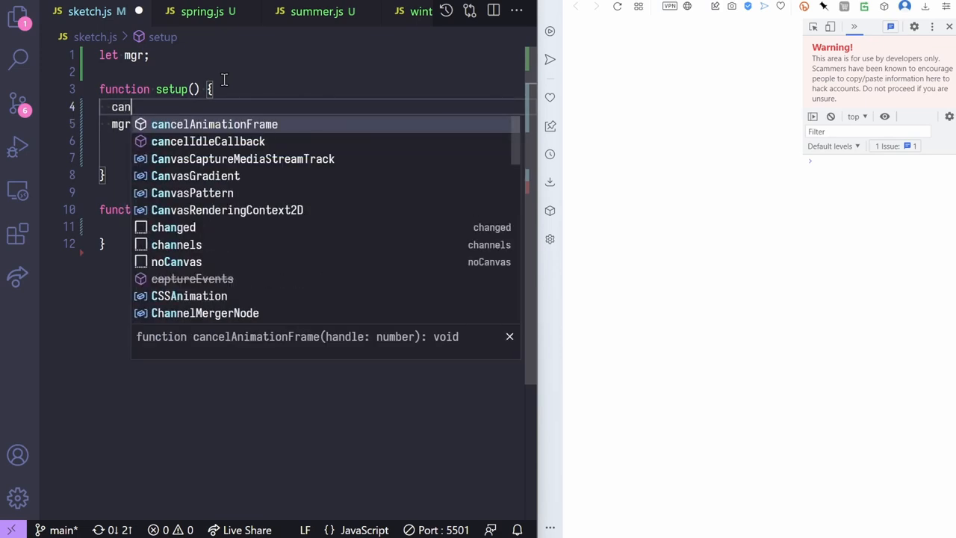
text(reac)
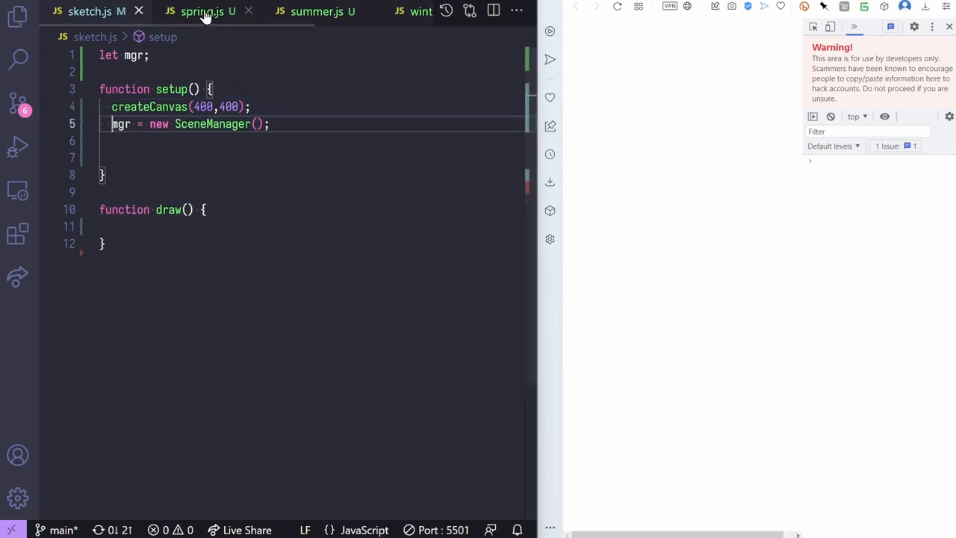
- Check the spring, winter and fall scene files' setups, then return to sketch.js
click(198, 11)
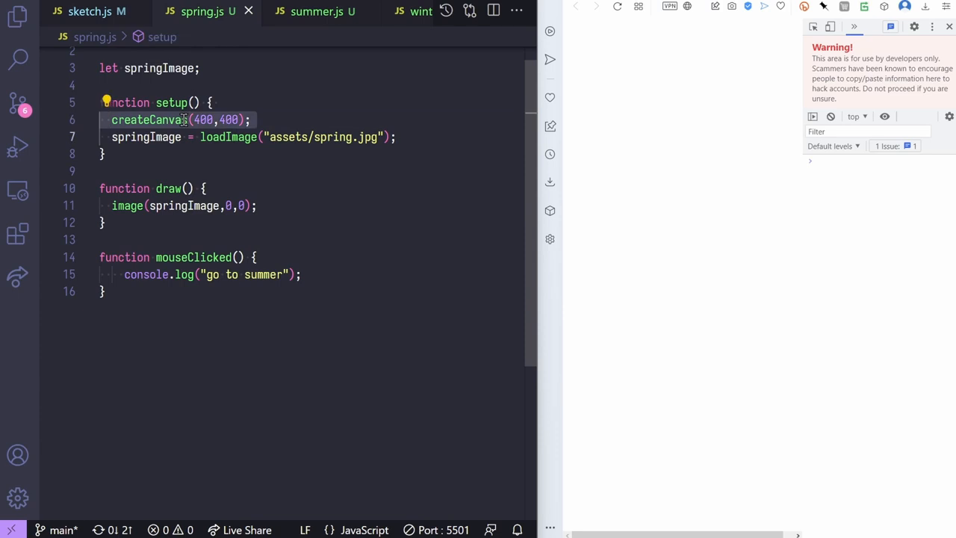
click(320, 12)
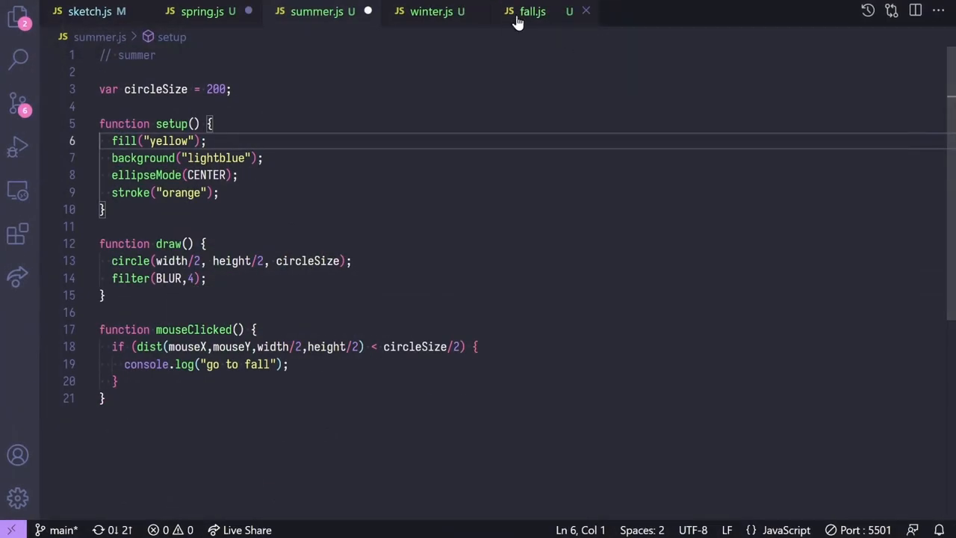
click(435, 11)
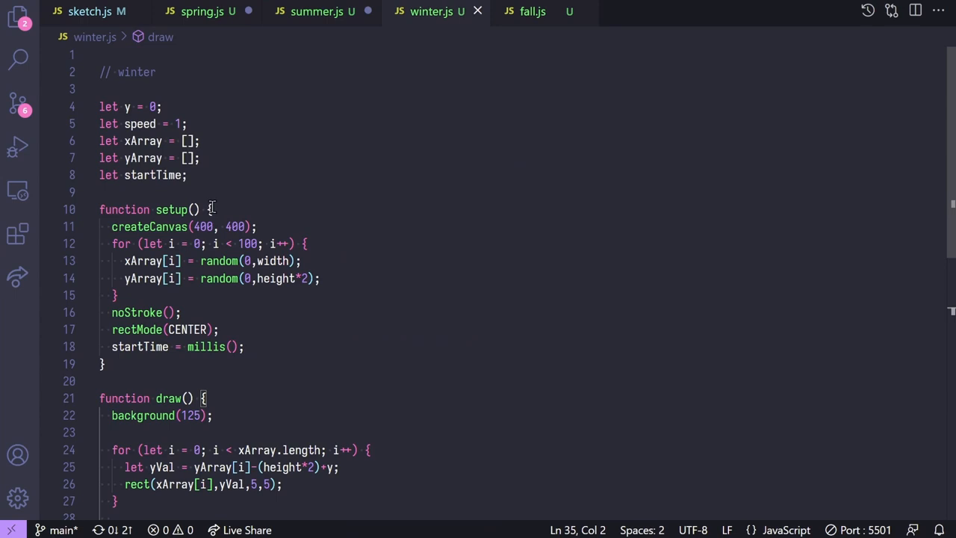
click(531, 15)
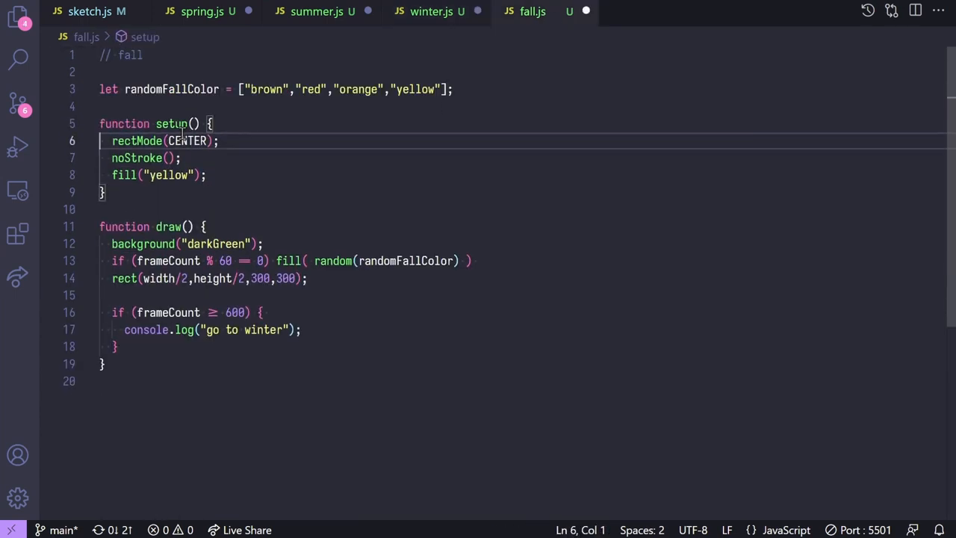
click(22, 4)
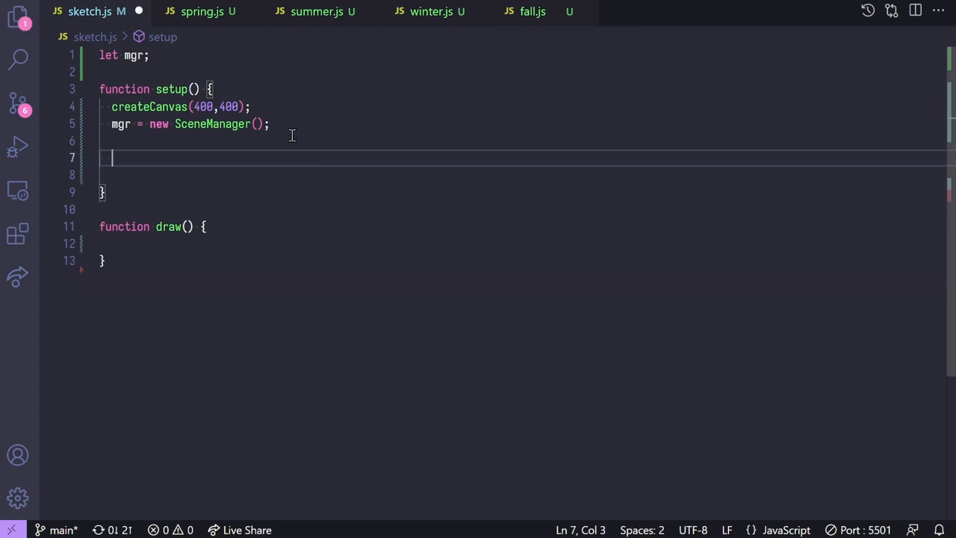
- Add mgr.wire() and mgr.showScene(spring) to setup
key(Backspace)
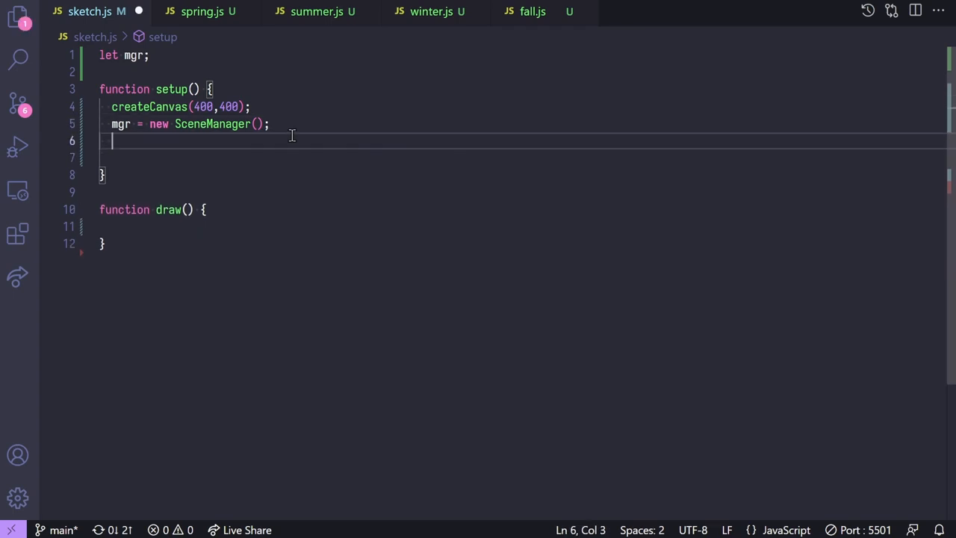
text(mgr.wire();)
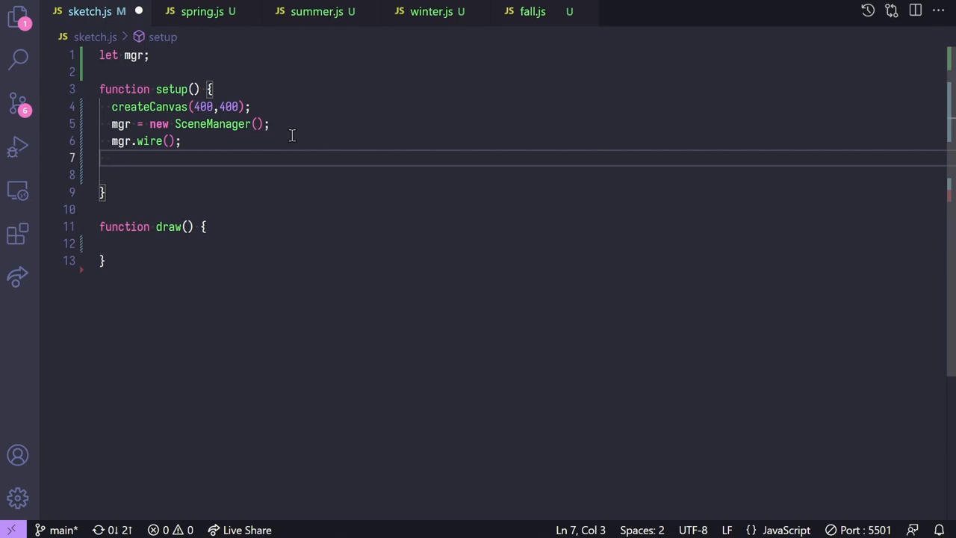
text(mgr.sho)
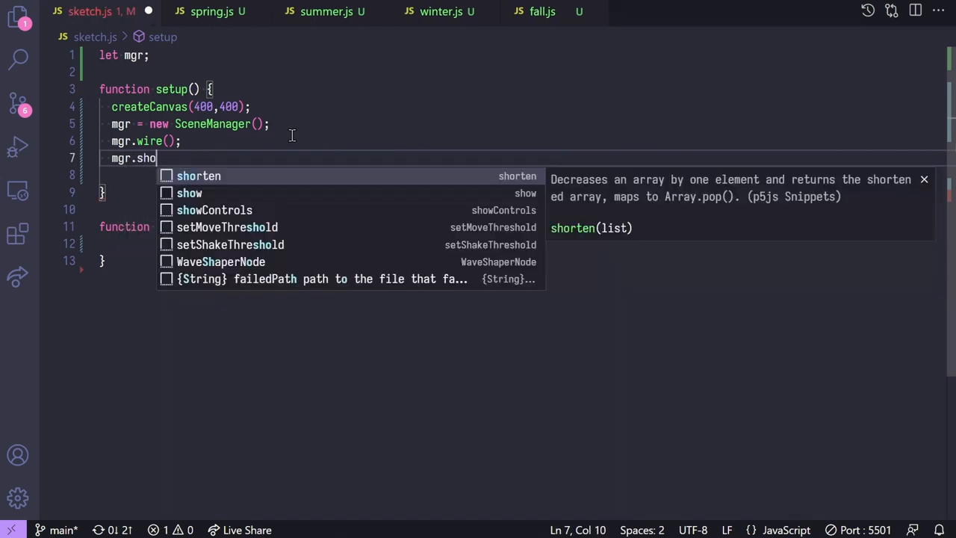
text(wSc)
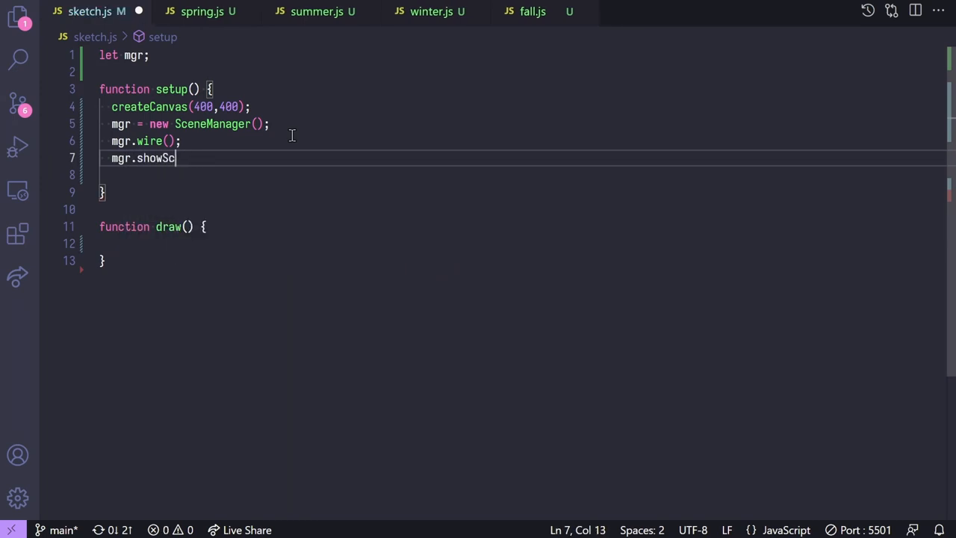
text(ene(spring);)
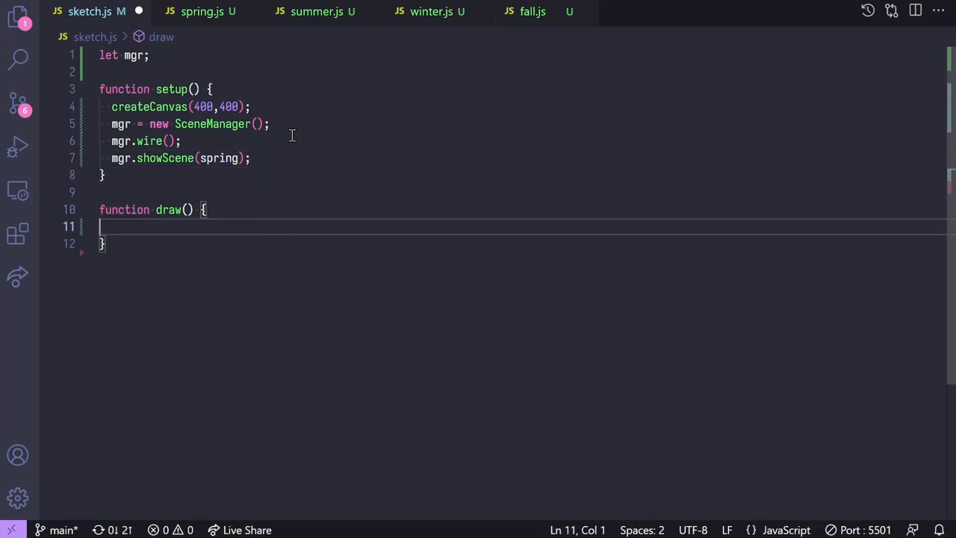
- Call mgr.draw() in draw, save, and select the showScene line
text(mgr.s)
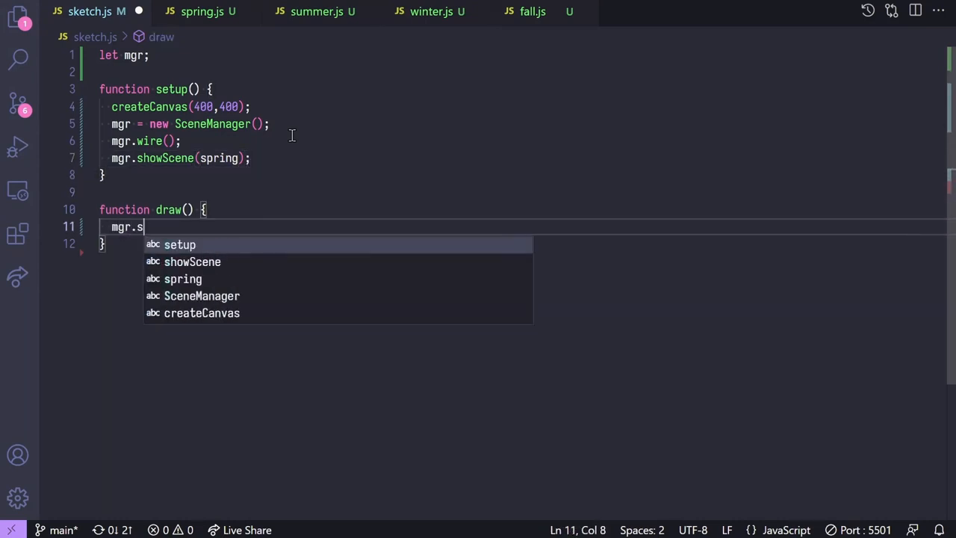
text(draw())
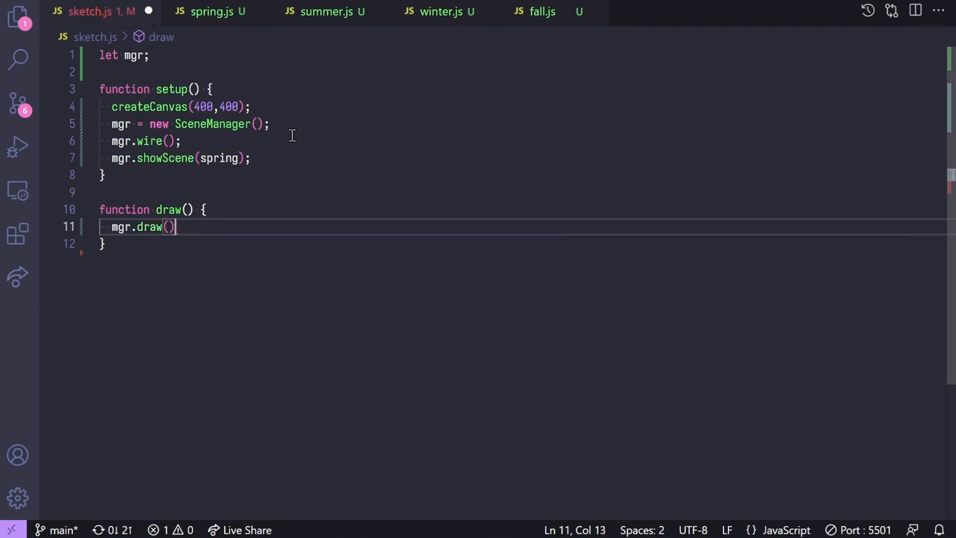
text(;)
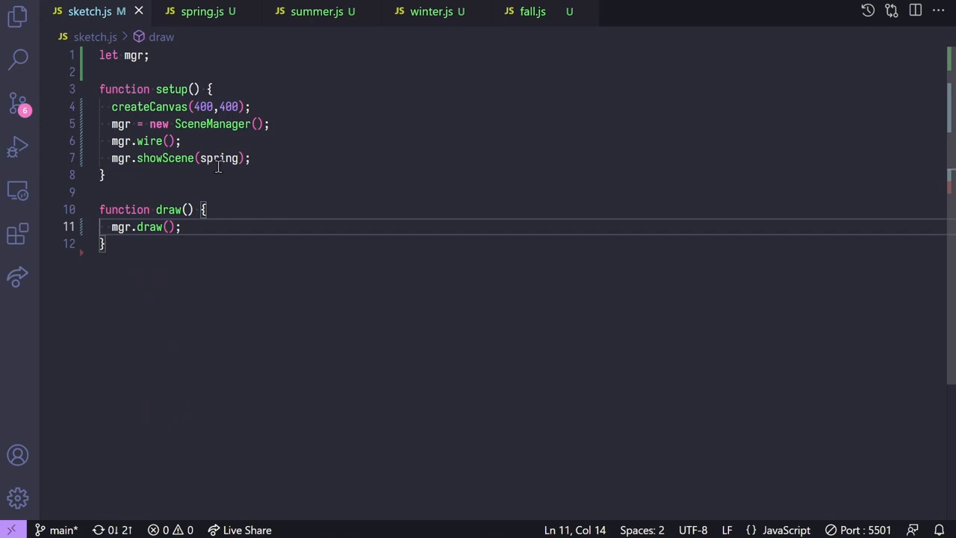
mouse_move(235, 172)
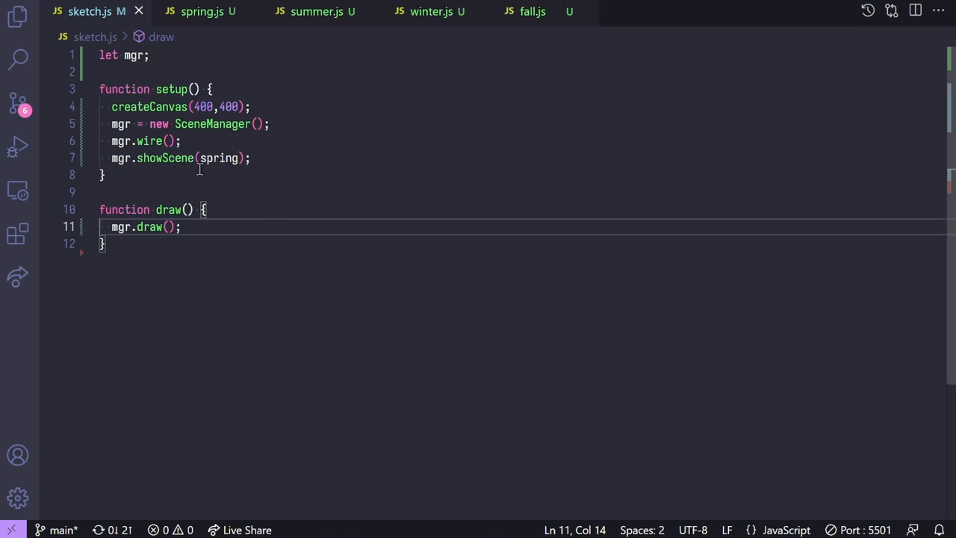
mouse_move(180, 157)
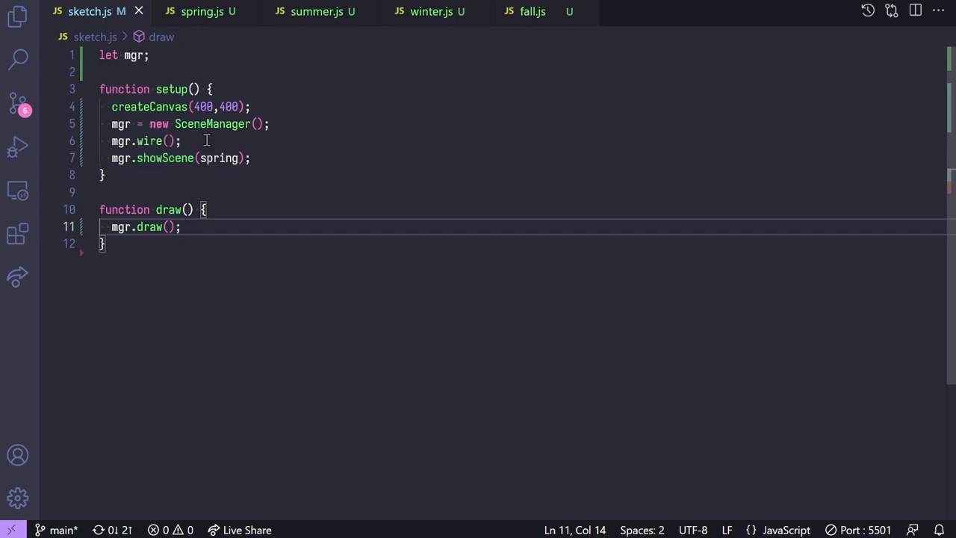
mouse_move(163, 158)
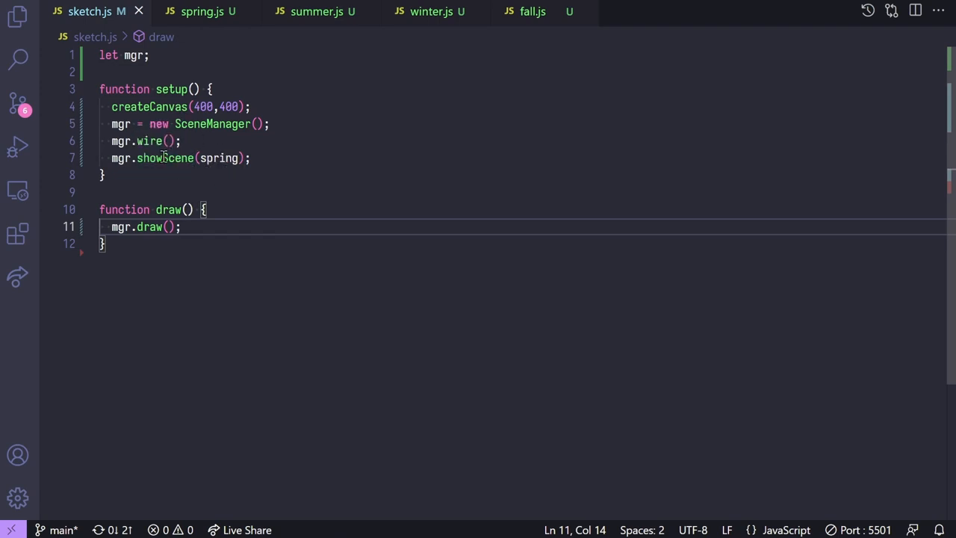
double_click(219, 157)
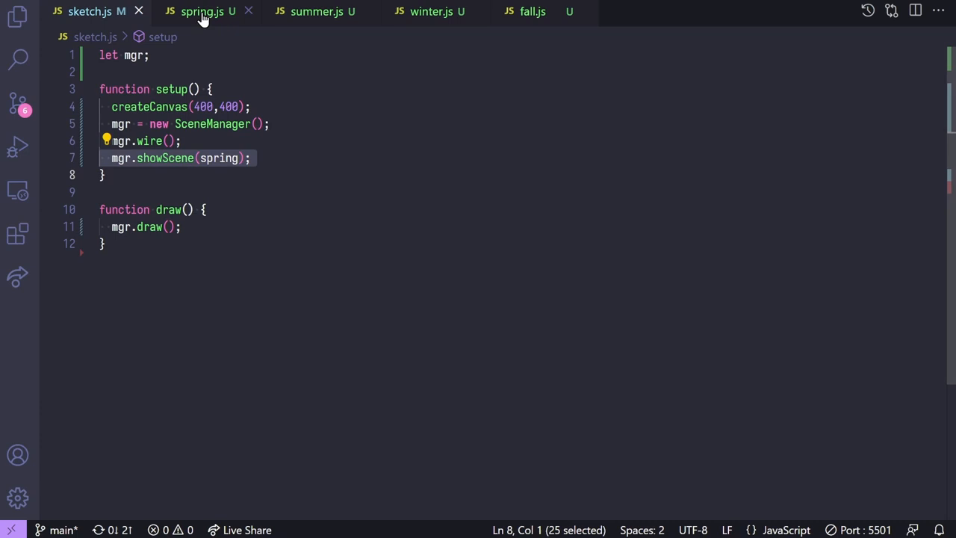
- Make spring.js mouseClicked call this.sceneManager.showScene(summer)
click(198, 12)
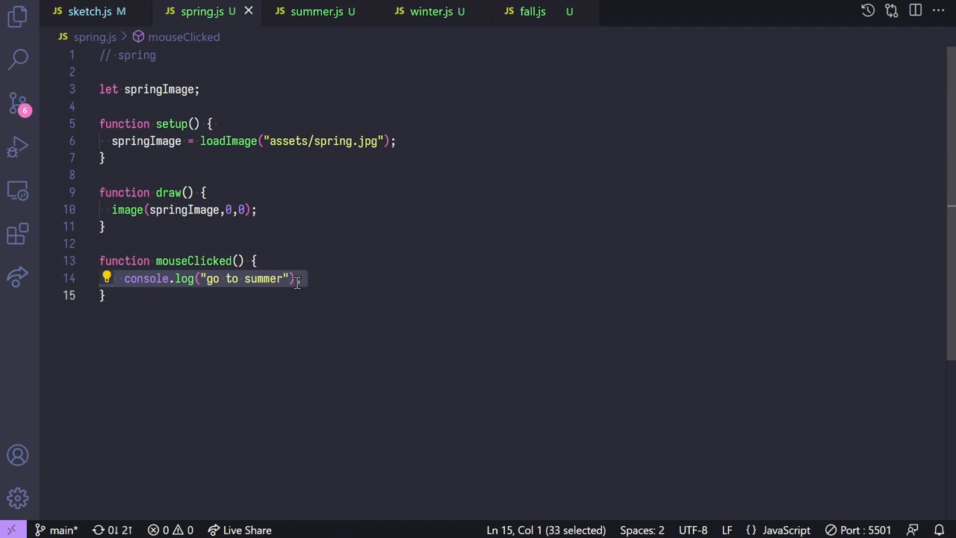
text(mgr.showScene(spring);)
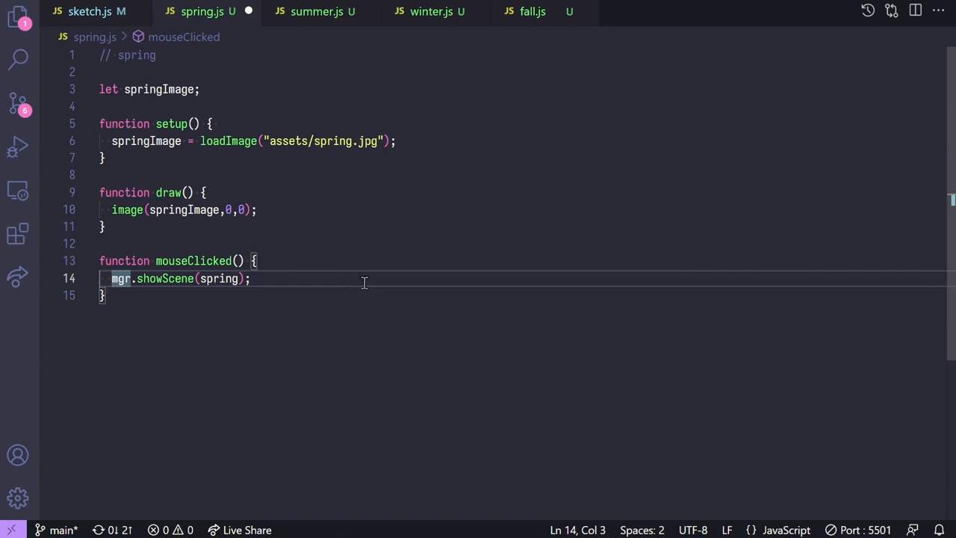
text(t)
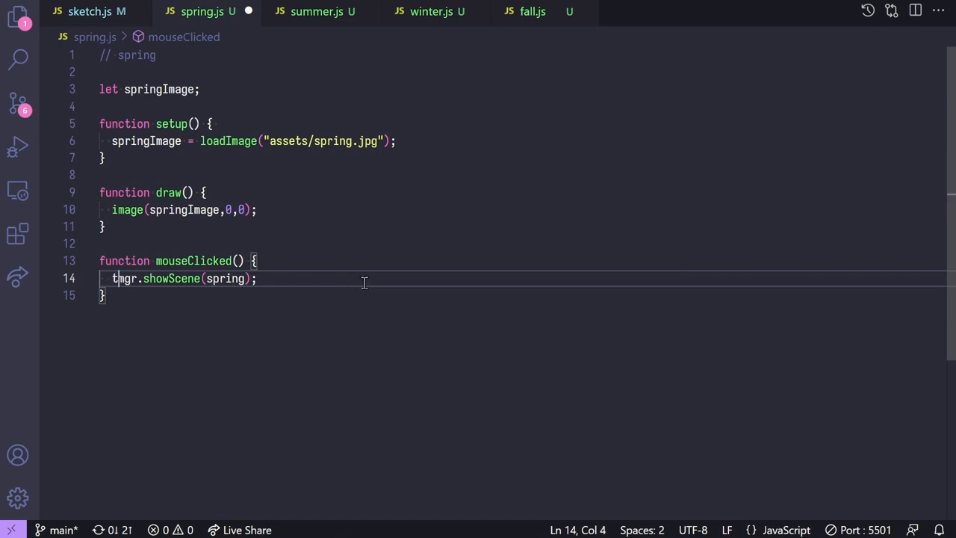
text(this.)
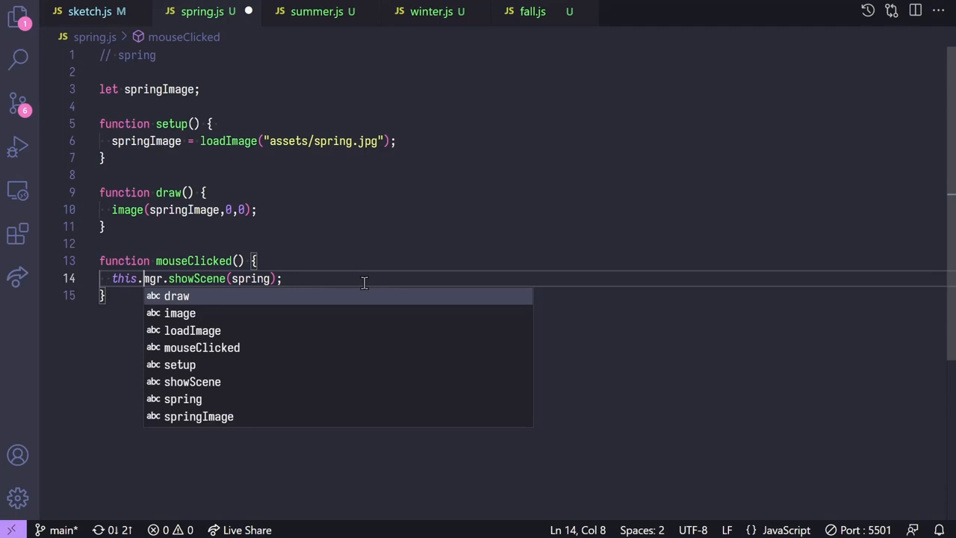
text(sceneManage)
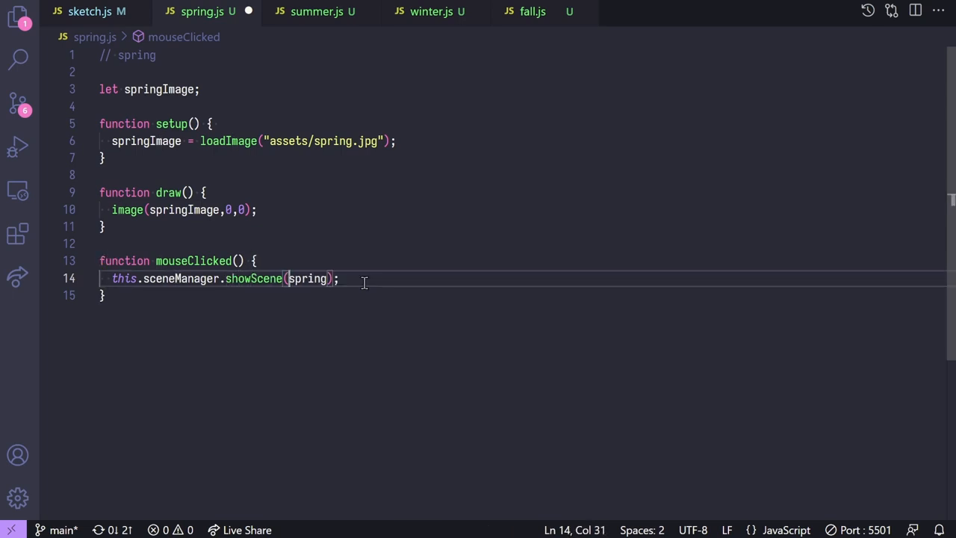
text(summe)
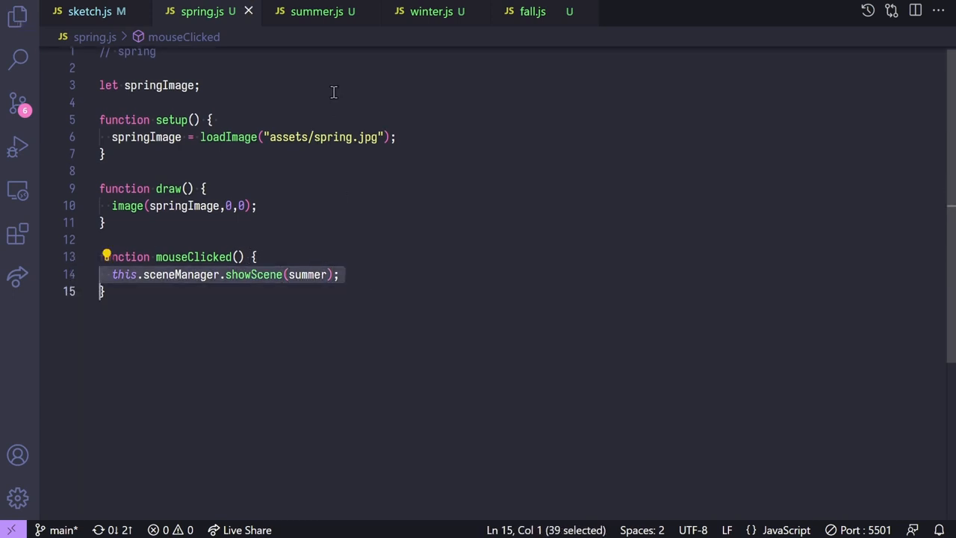
- Review the summer, winter and fall scene files, then return to spring.js
click(317, 12)
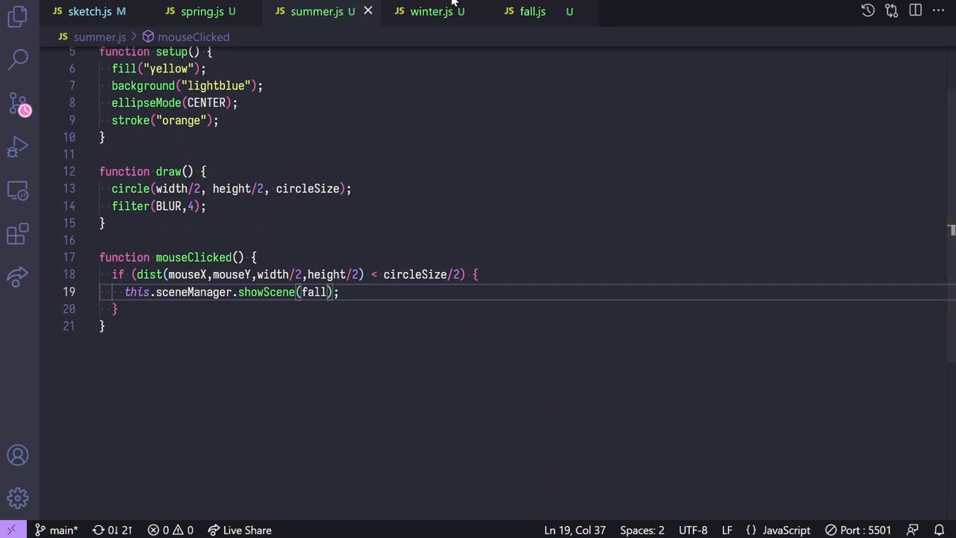
click(438, 12)
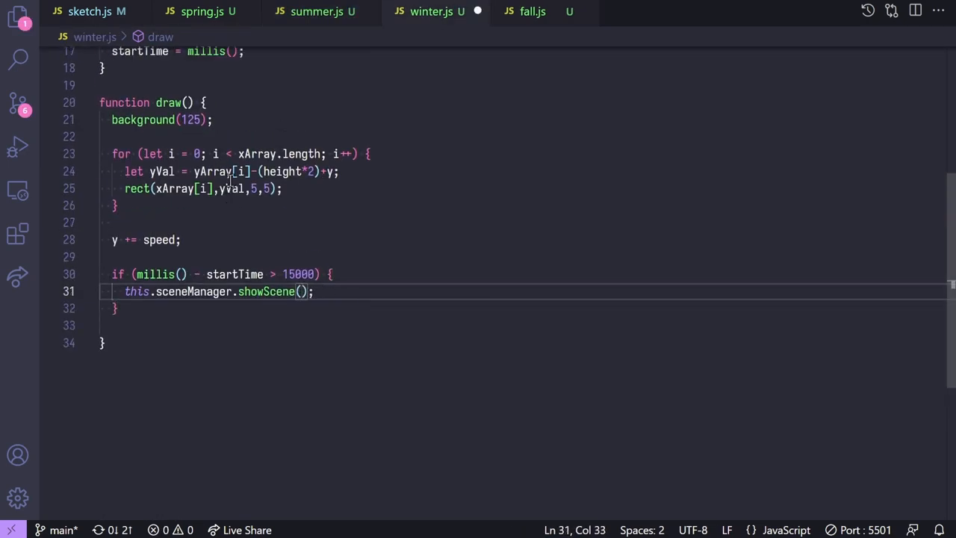
click(532, 14)
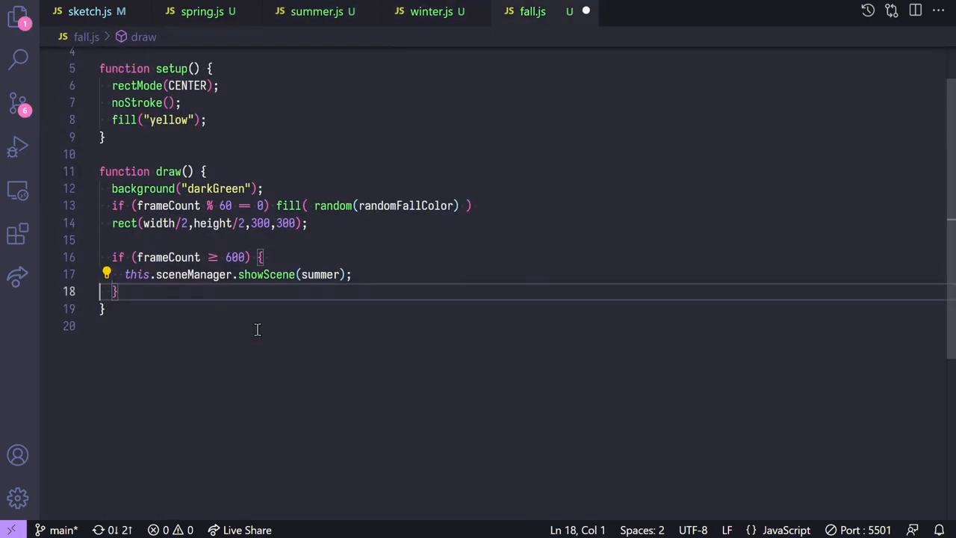
click(201, 11)
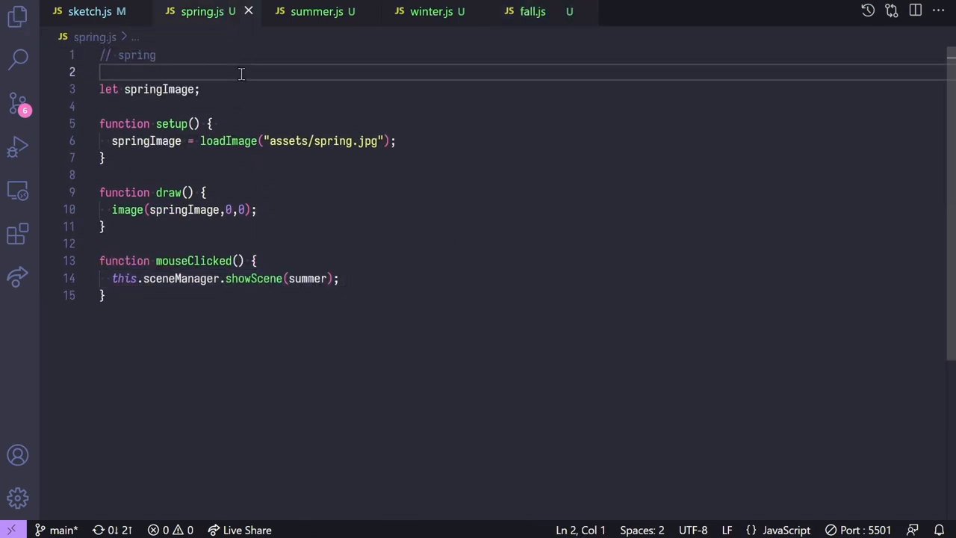
- Rewrite spring.js functions as this.setup, this.draw and this.mouseClicked assignments
key(Backspace)
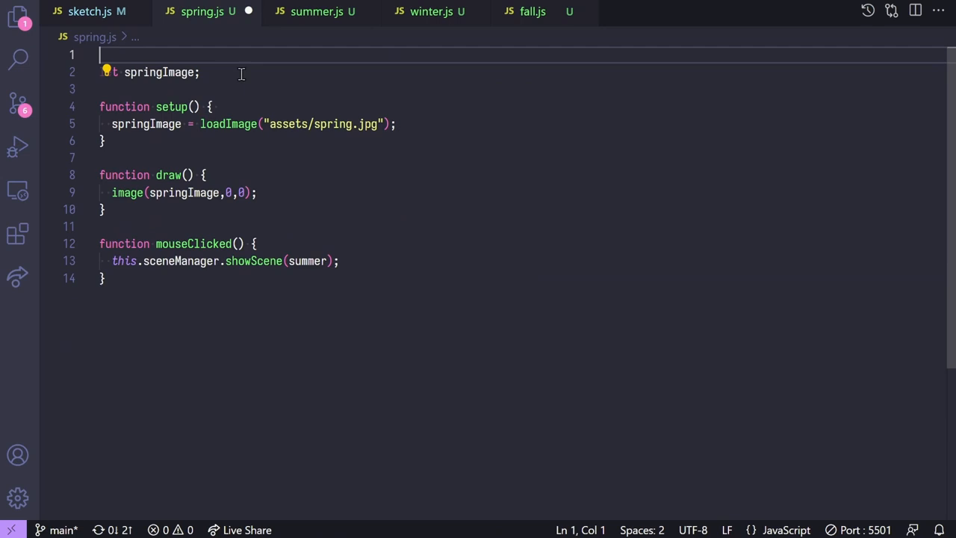
text(function spring() {)
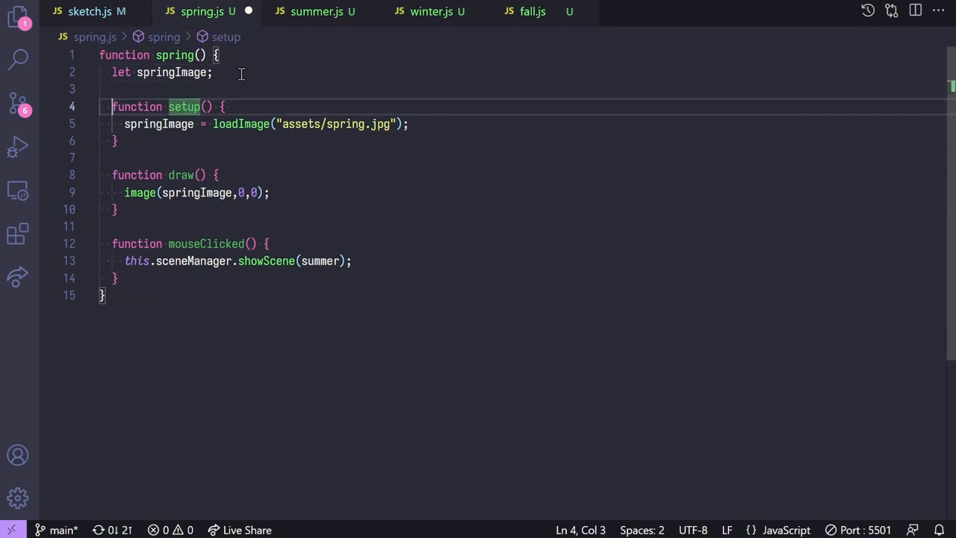
double_click(184, 106)
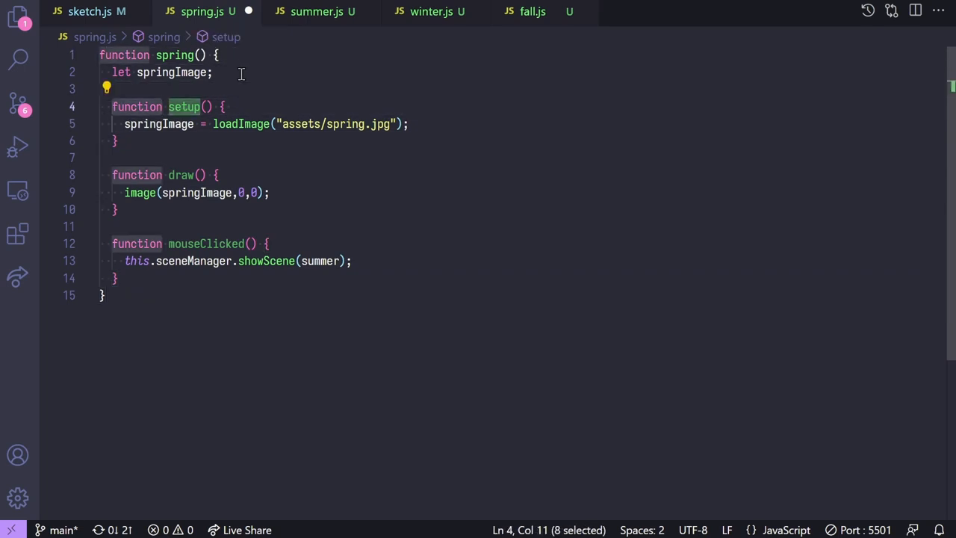
text(this.)
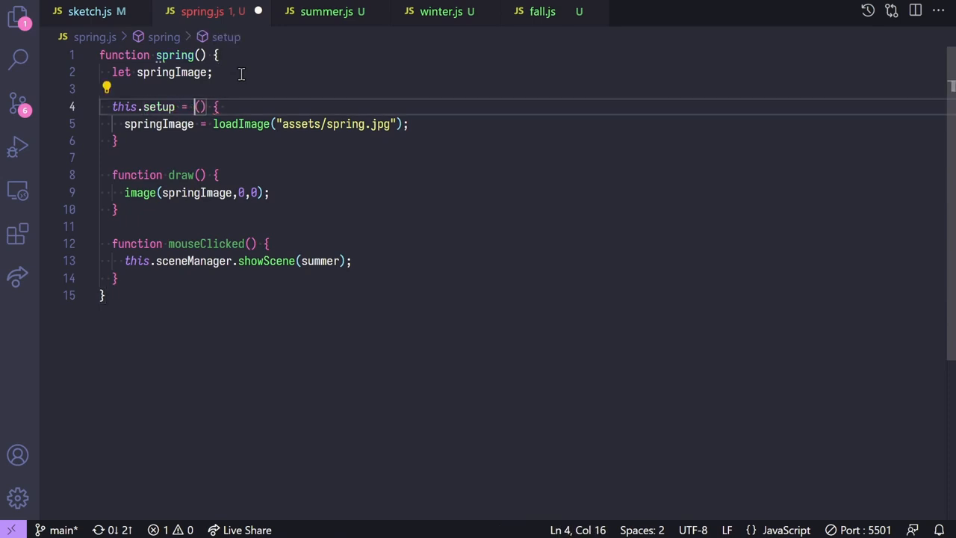
text(function)
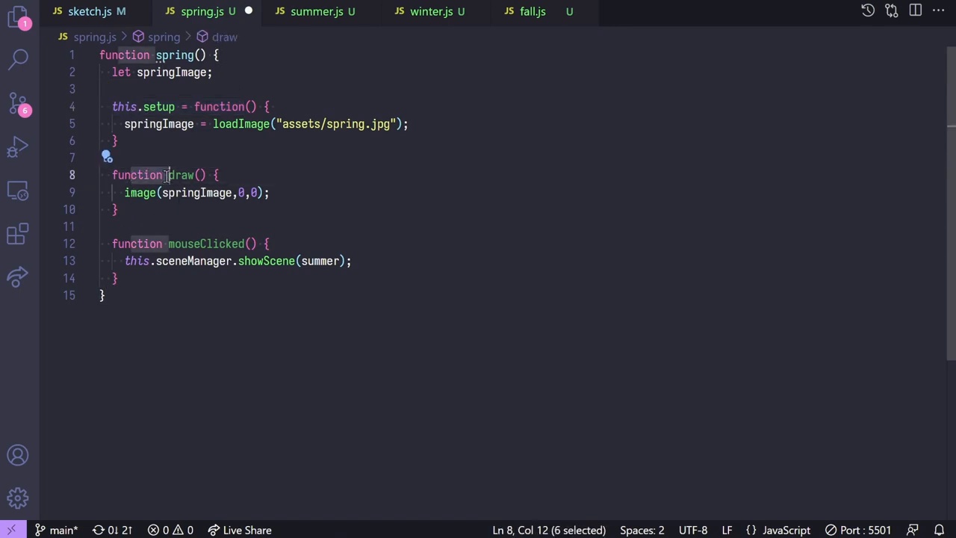
text(f()
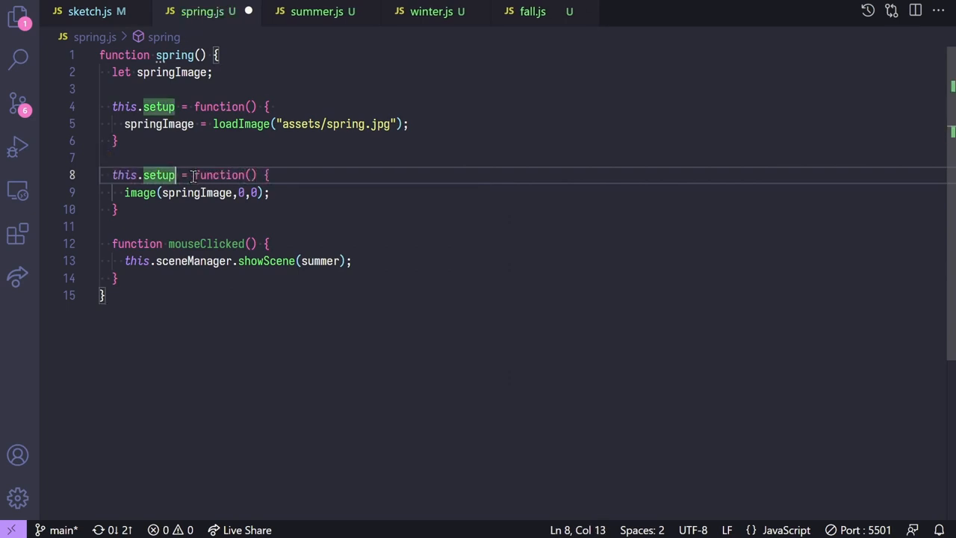
text(draw)
click(527, 243)
text(his.)
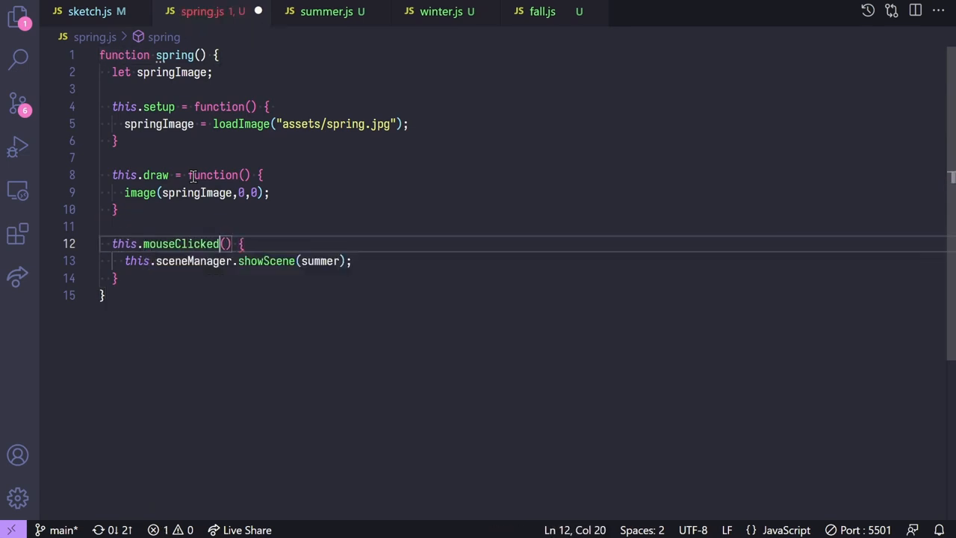
text(= function)
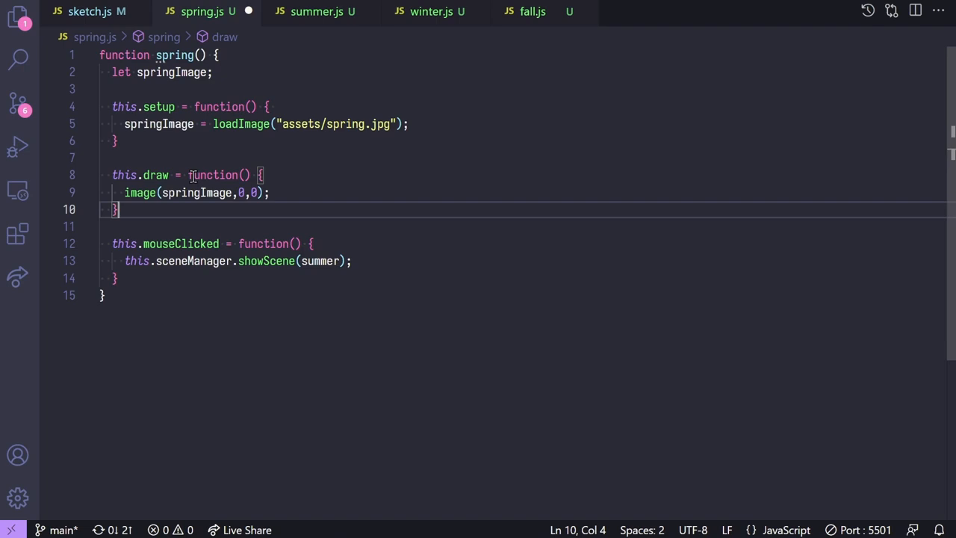
mouse_move(366, 80)
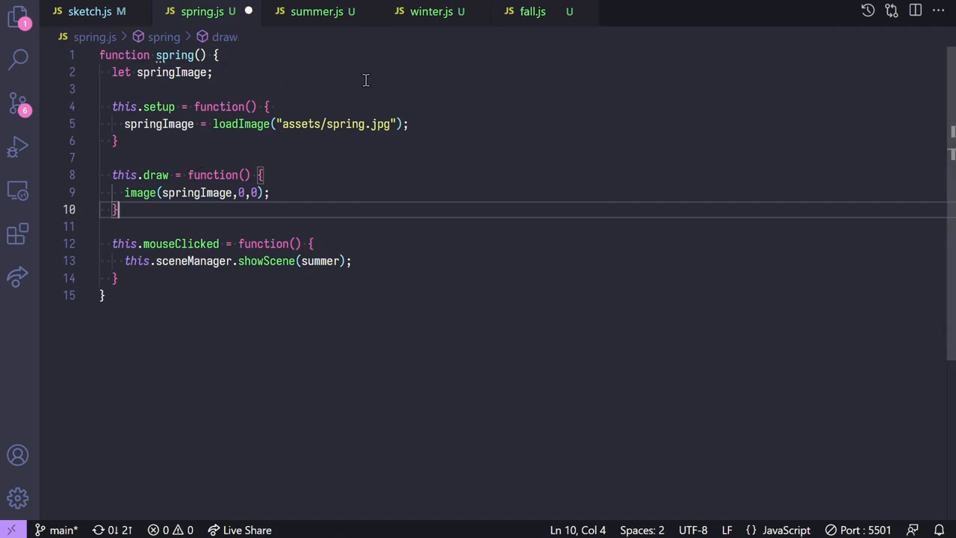
- Convert winter.js's setup into a this.setup = function definition
click(313, 13)
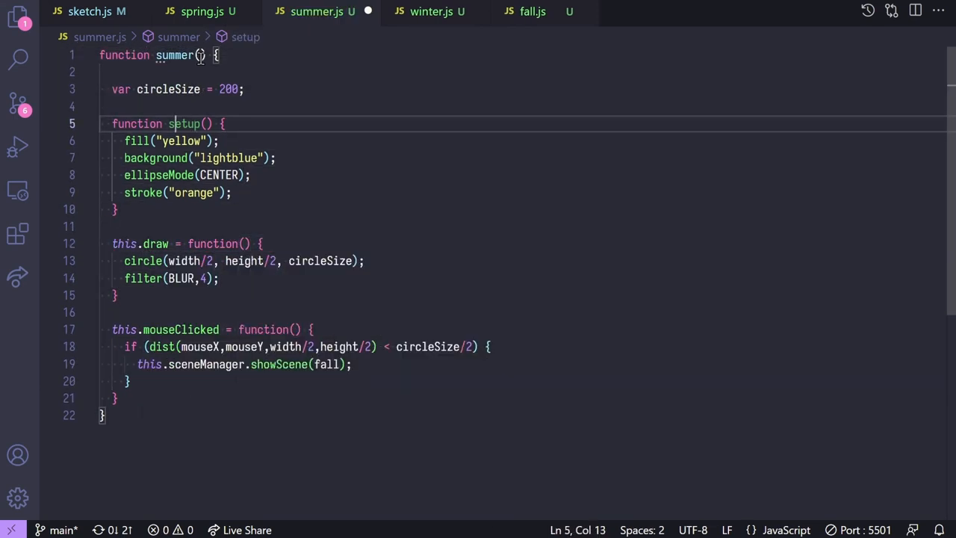
click(431, 12)
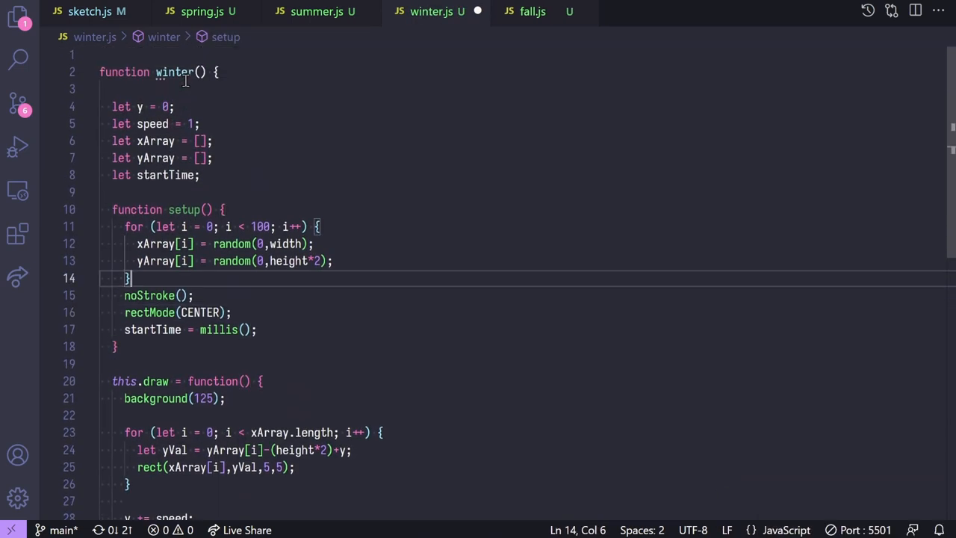
text(this.setup = func)
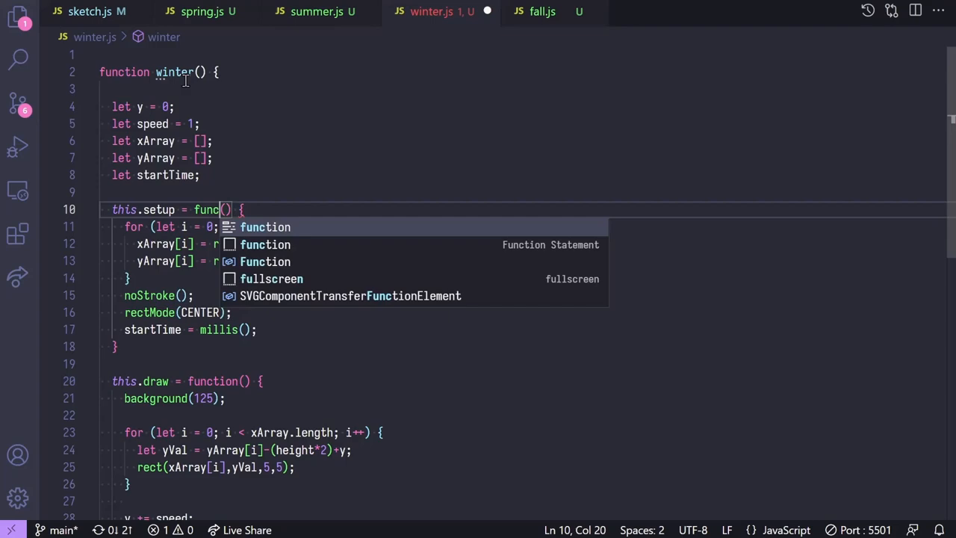
- Wrap fall.js's scene code in function fall() and return to the main sketch
click(535, 13)
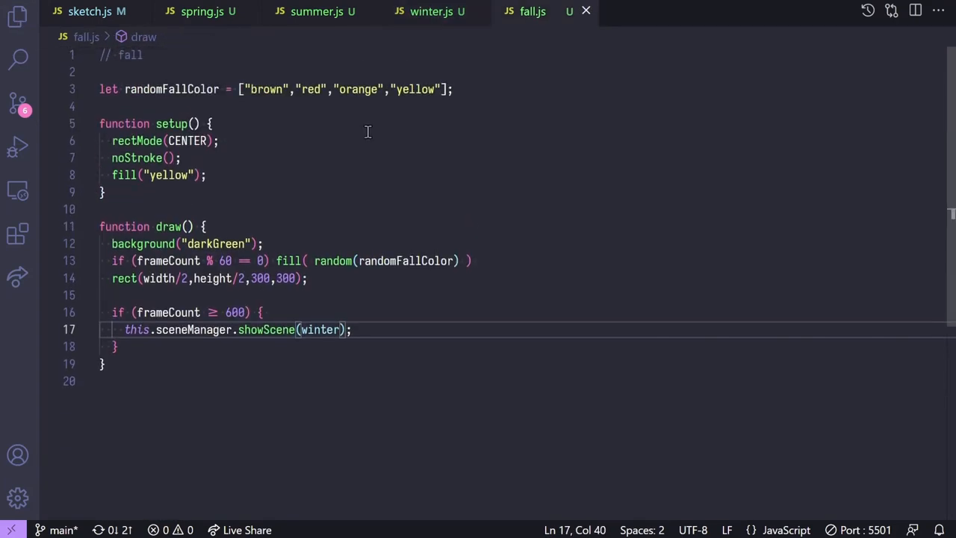
text(function fall() {})
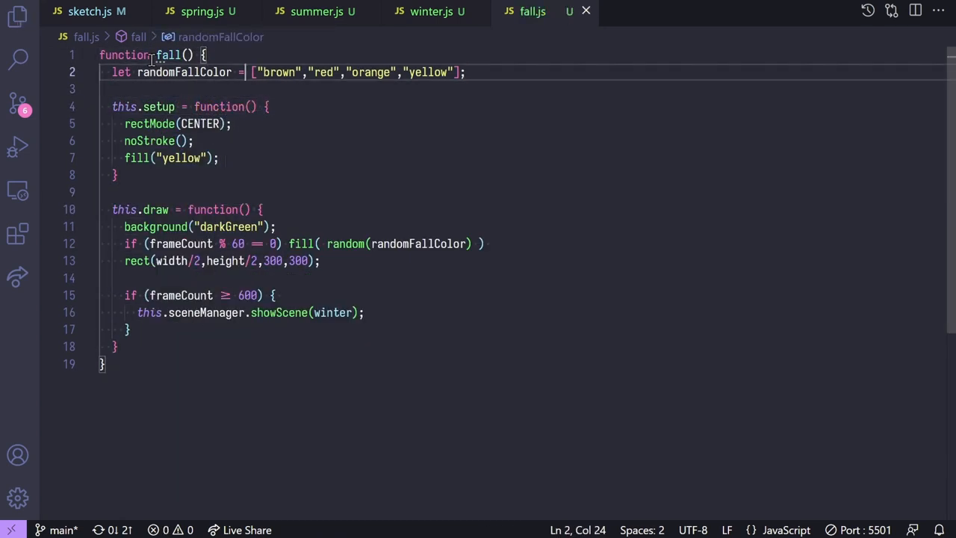
click(89, 12)
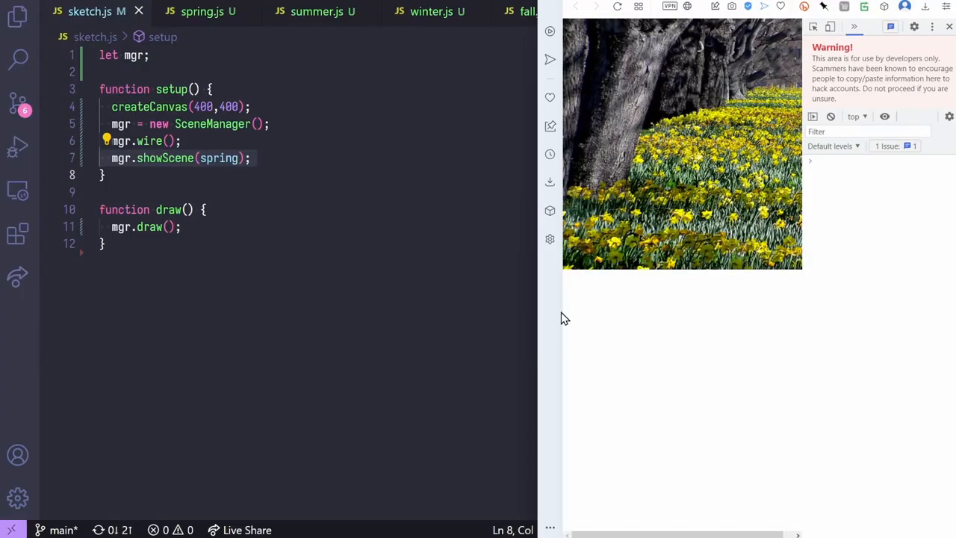
mouse_move(695, 156)
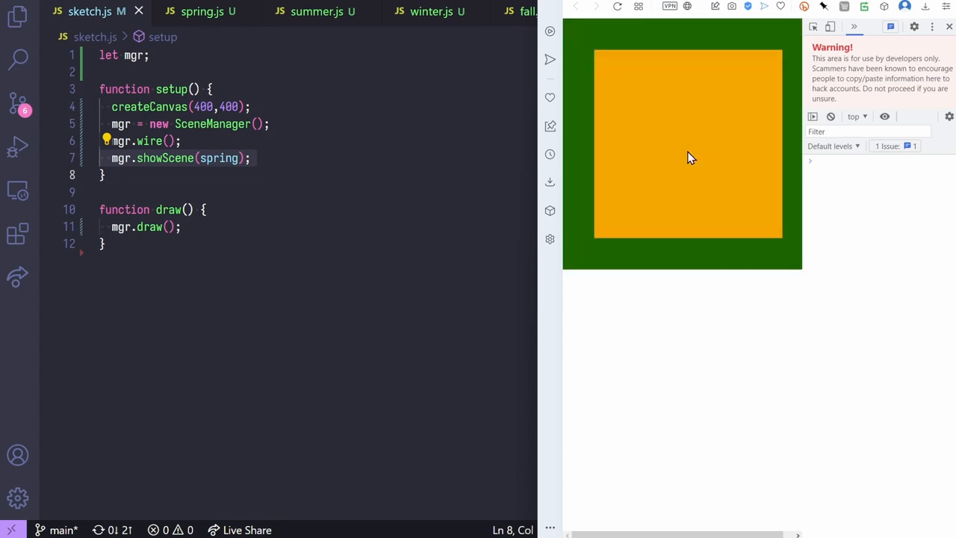
mouse_move(726, 262)
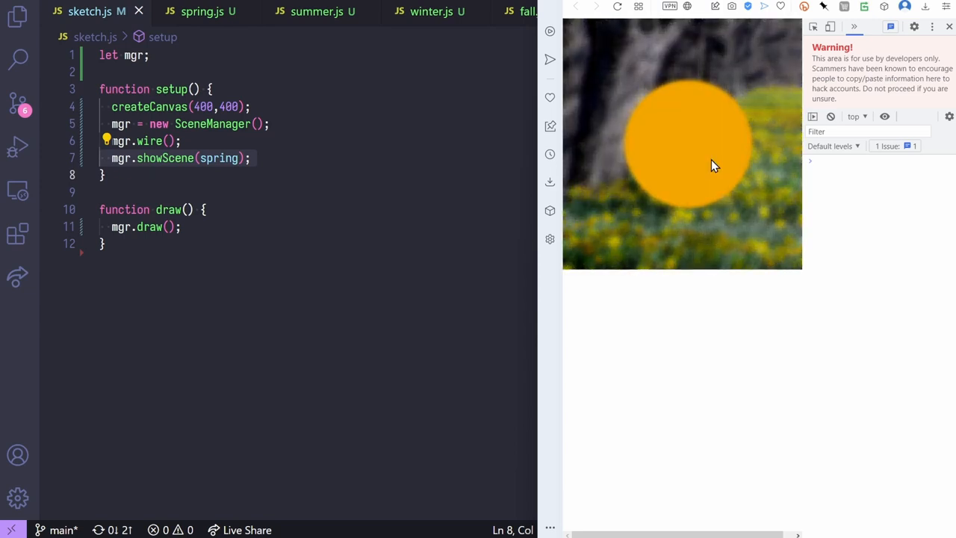
mouse_move(670, 103)
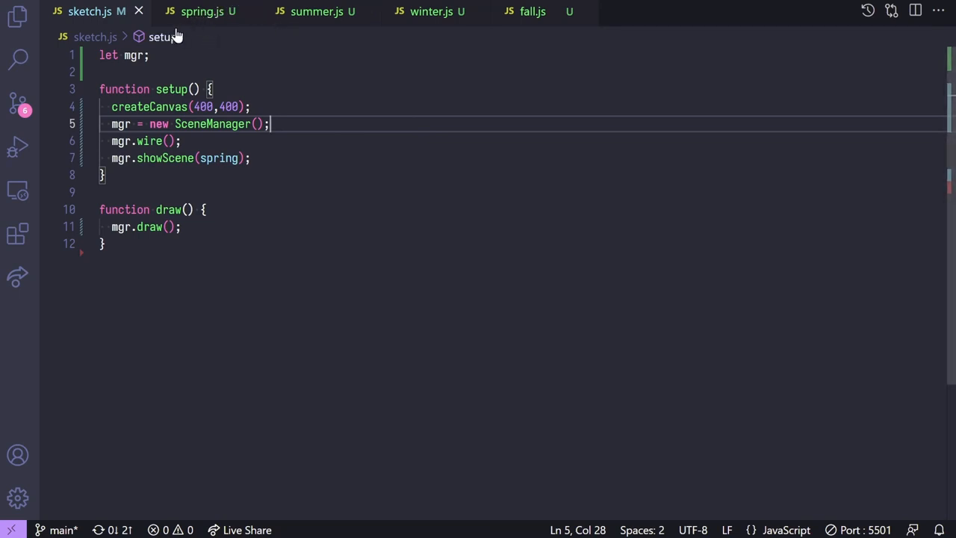
- Review spring.js and select the image path in its loadImage call
click(198, 11)
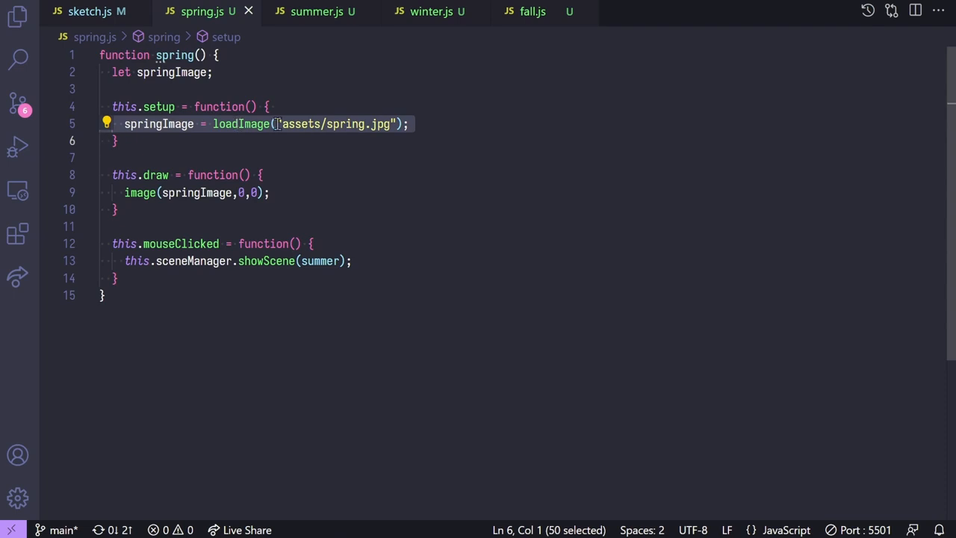
double_click(240, 124)
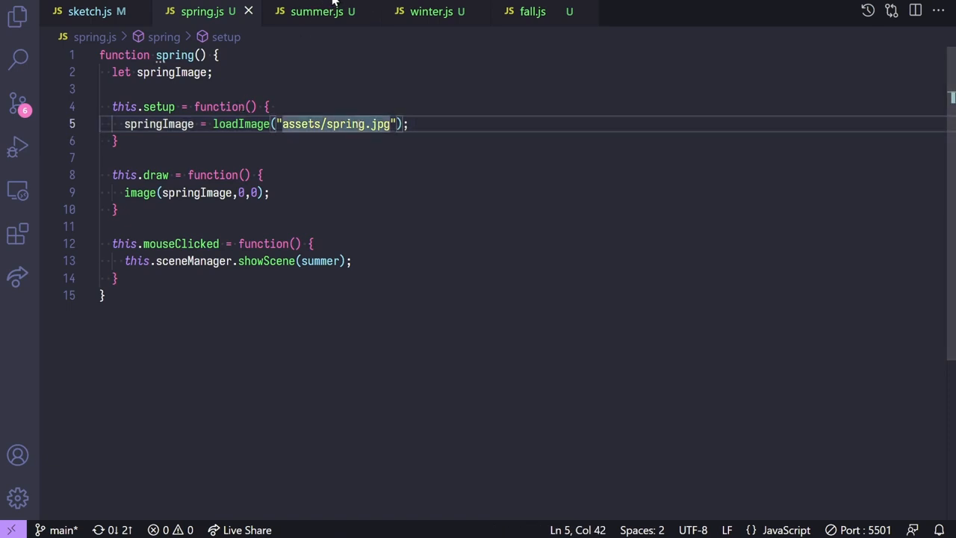
click(318, 13)
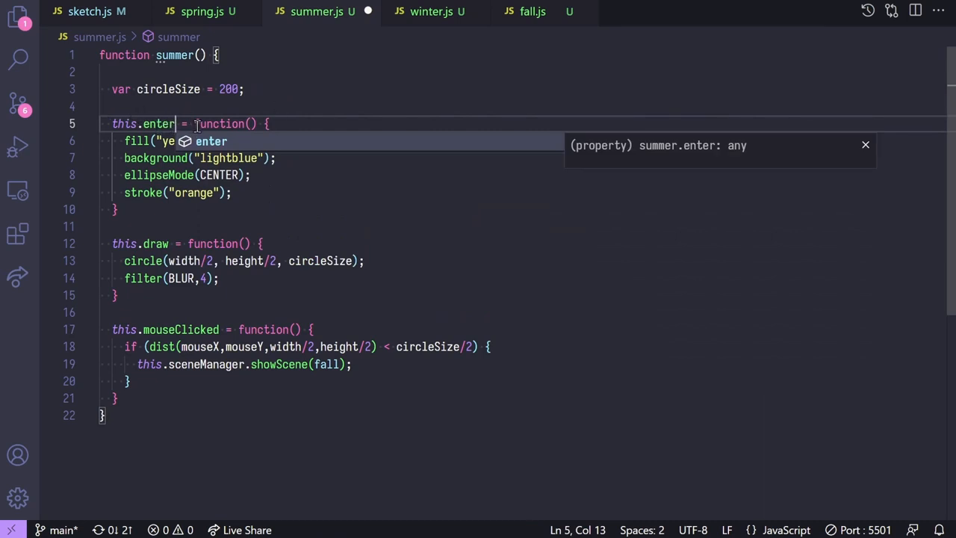
mouse_move(429, 16)
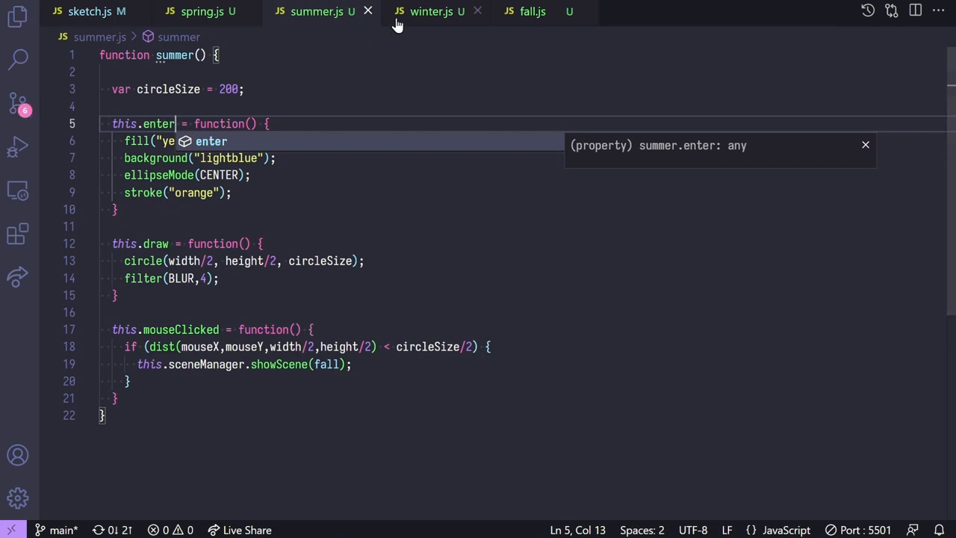
- Rename this.setup to this.enter in the summer, winter and fall scene files
click(428, 11)
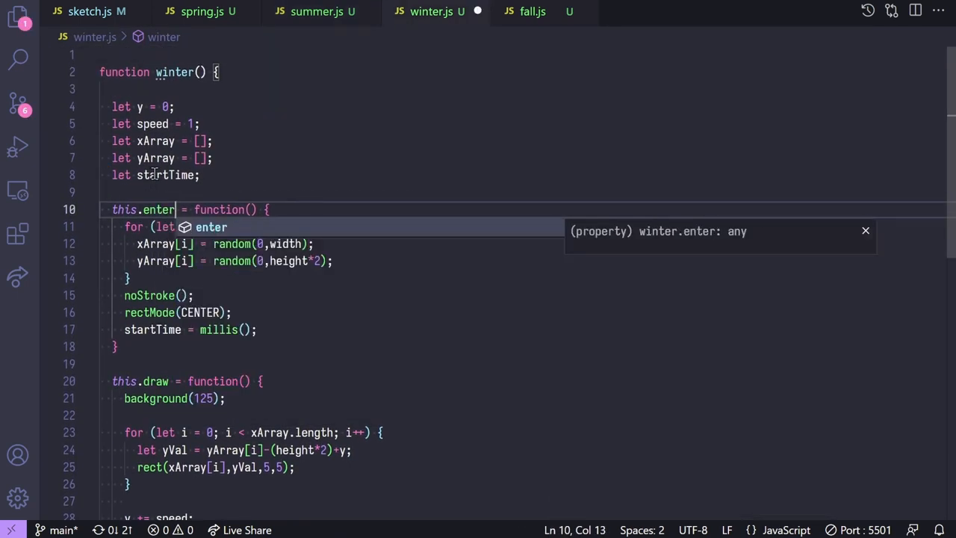
click(532, 13)
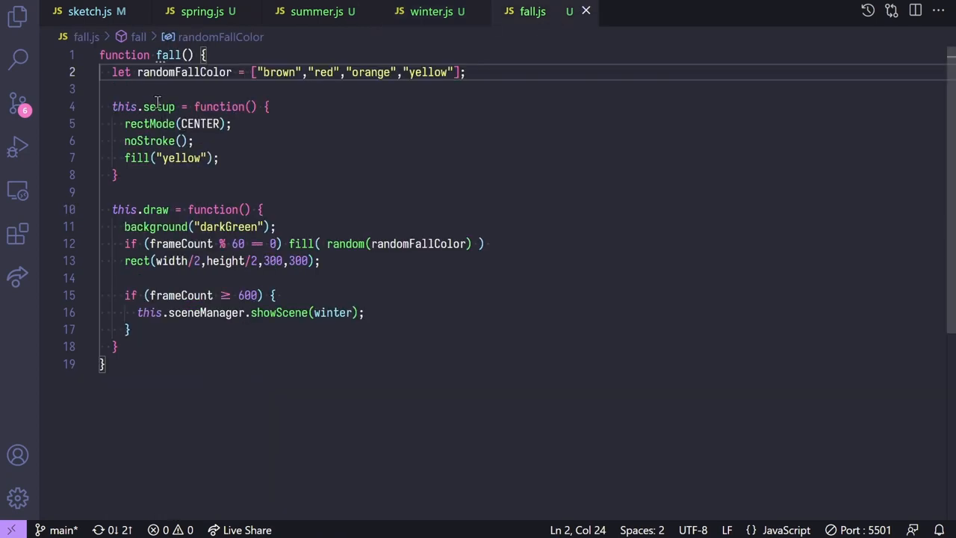
text(enter)
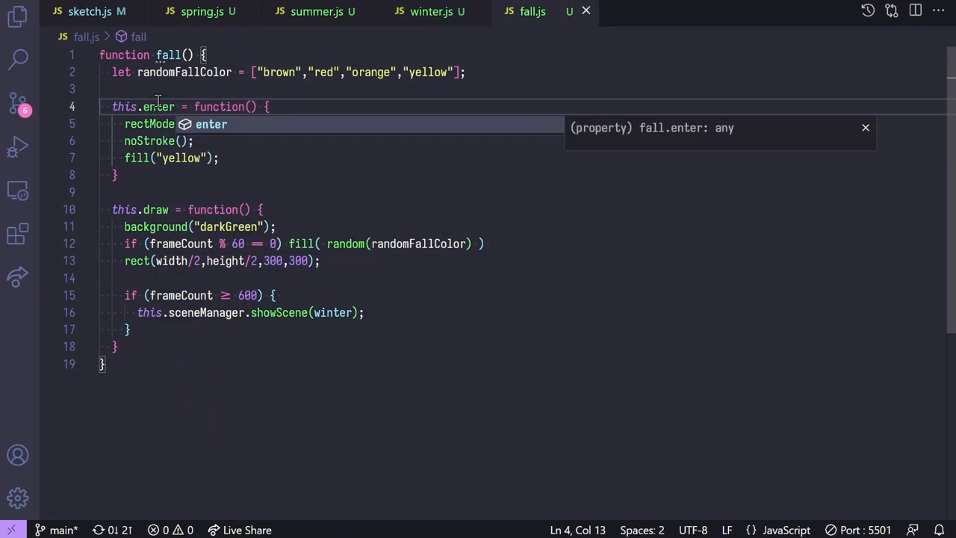
click(202, 12)
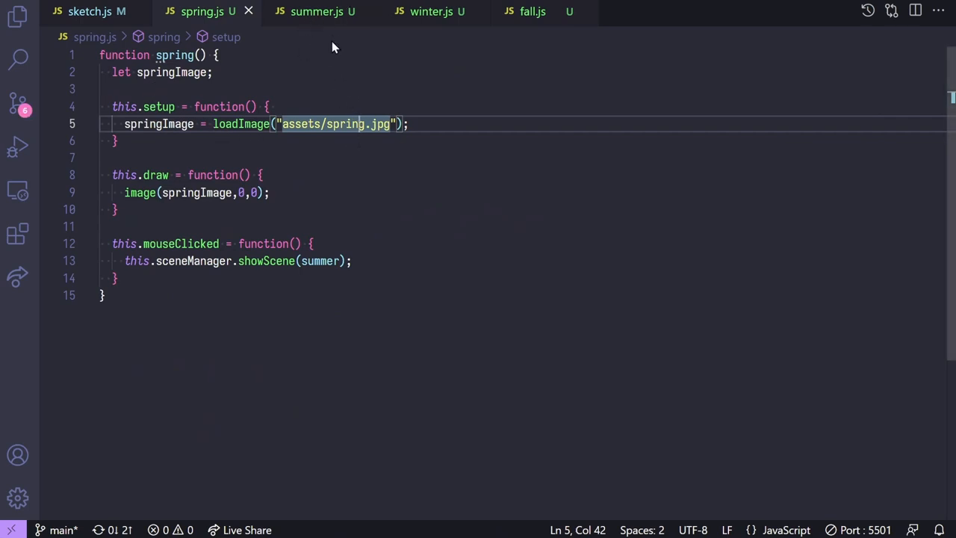
mouse_move(317, 18)
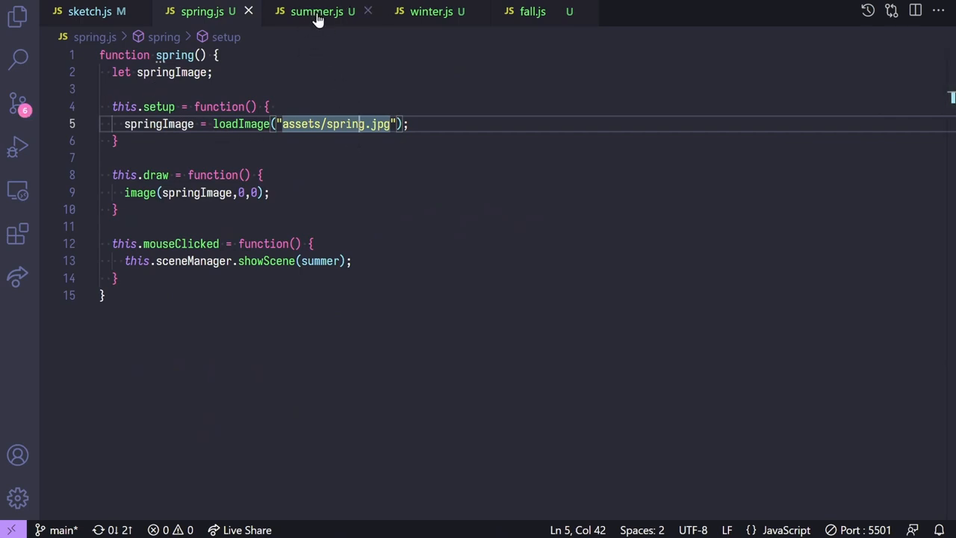
click(317, 12)
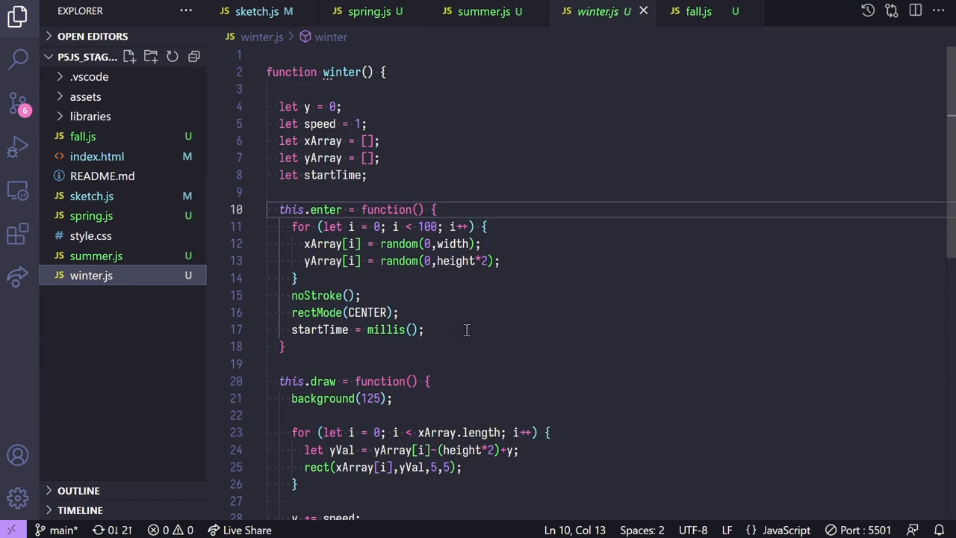
- Add fill("white"); after startTime = millis(); in winter's enter function
click(466, 330)
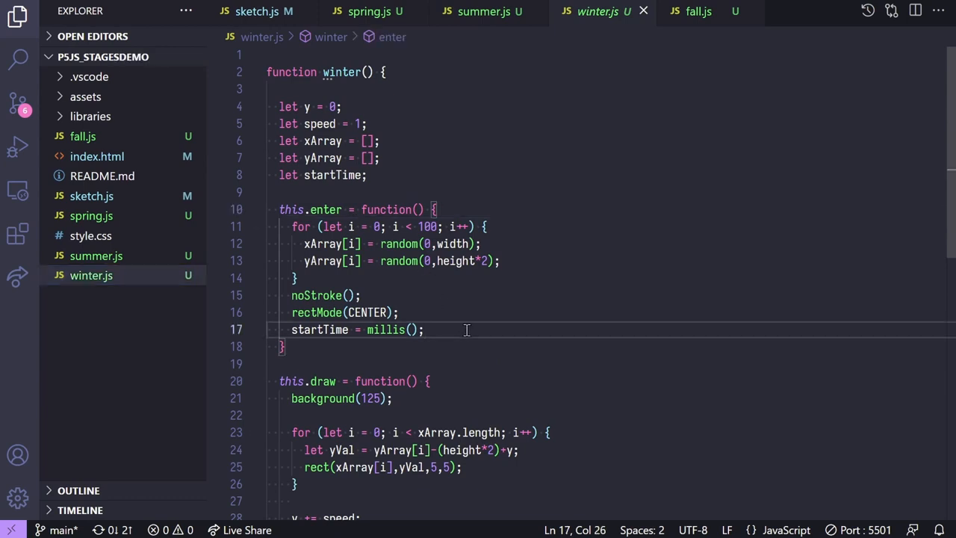
text(f)
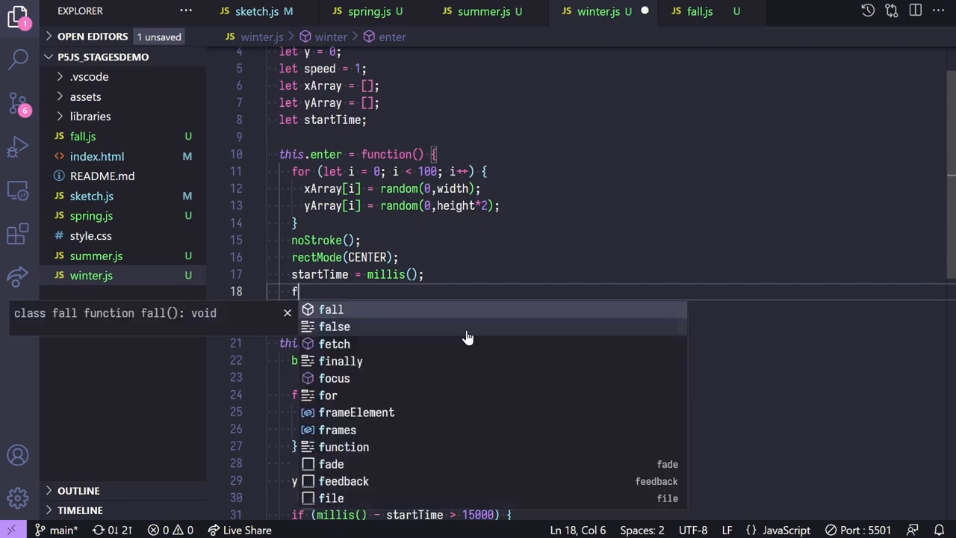
text(ill("white)
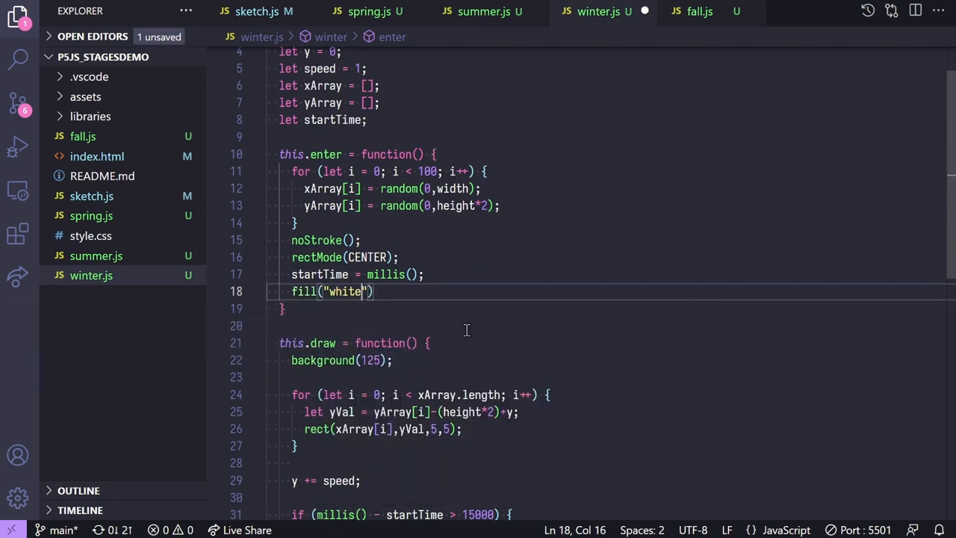
text(;)
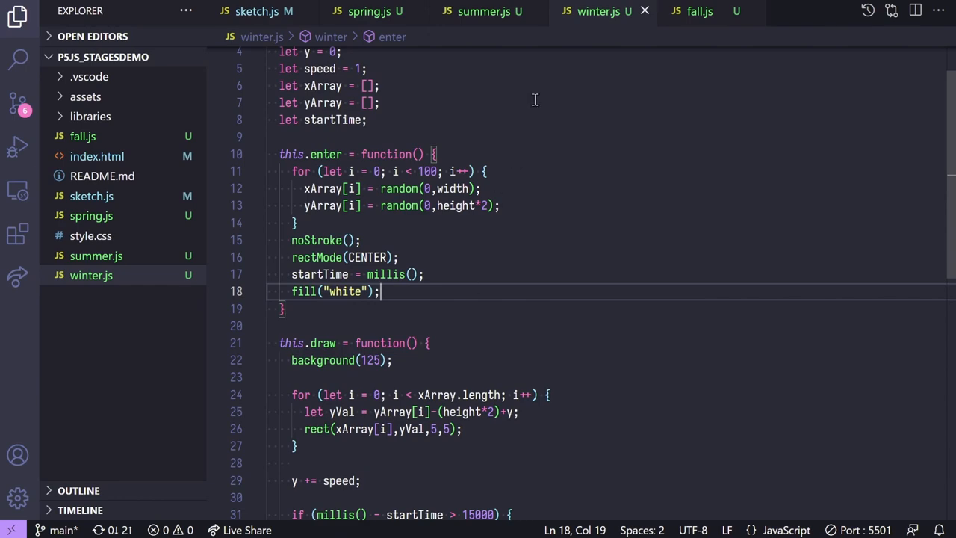
- Run the sketch preview, review summer.js, and lower winter's millis threshold to 5000
click(256, 12)
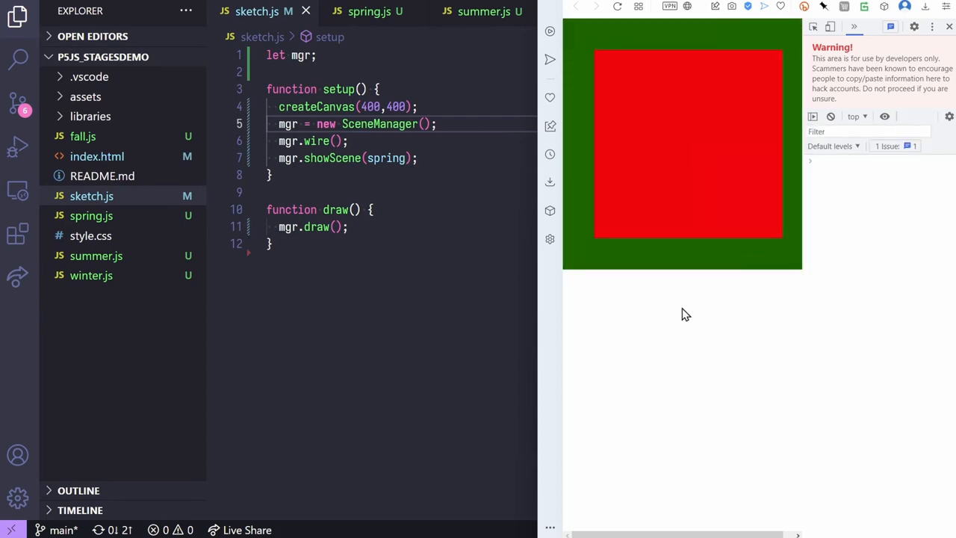
click(484, 11)
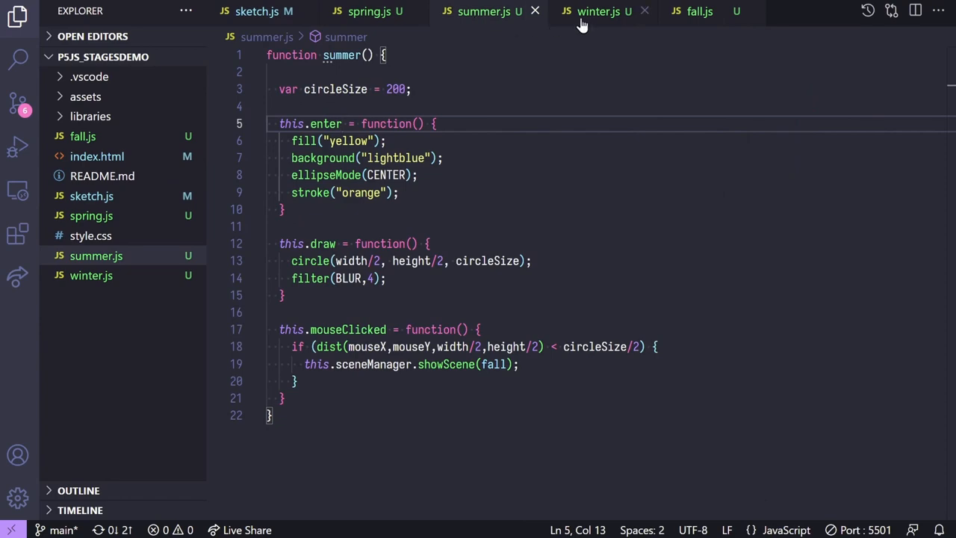
click(594, 12)
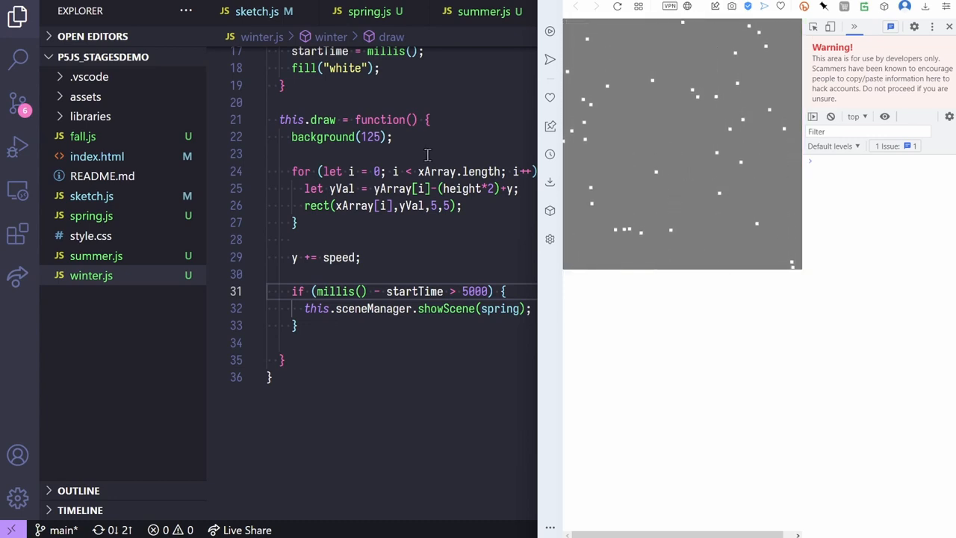
click(82, 136)
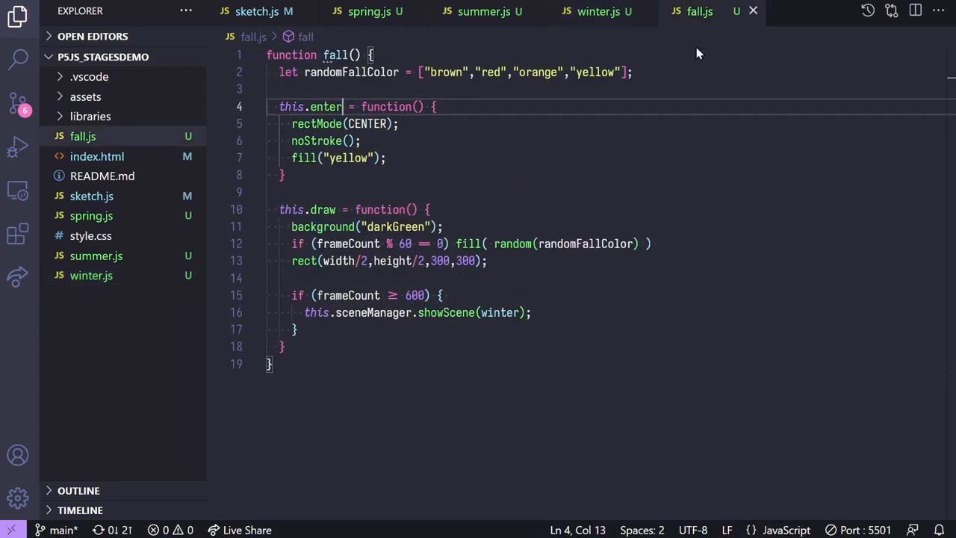
mouse_move(359, 239)
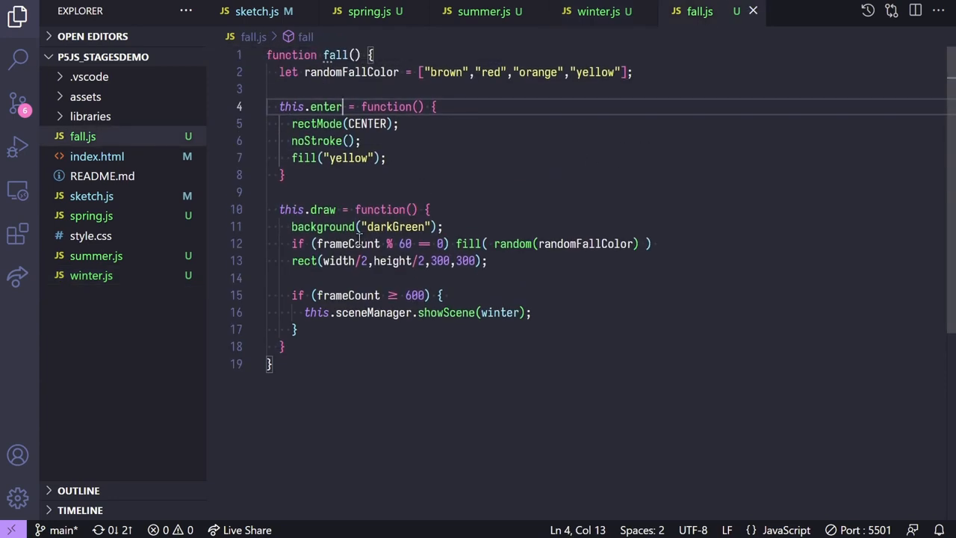
double_click(351, 243)
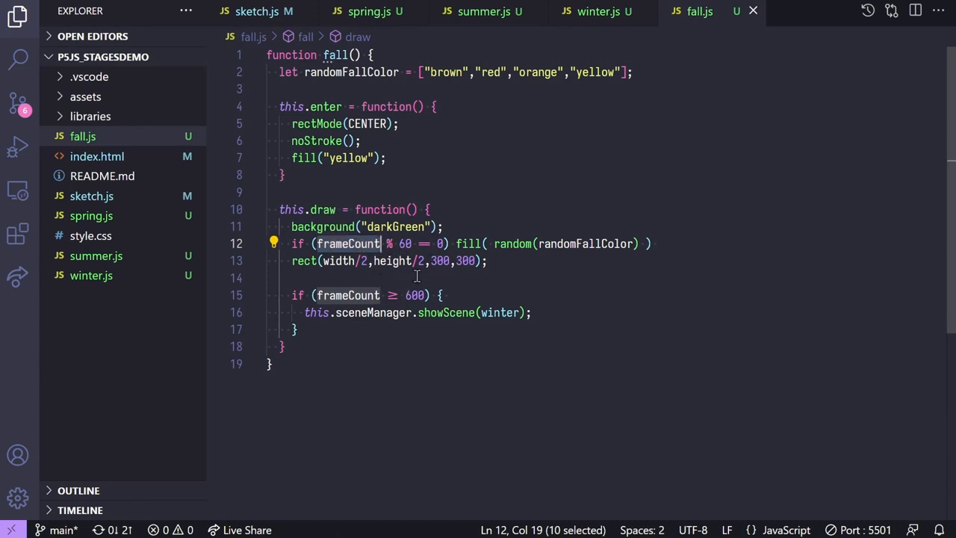
click(428, 157)
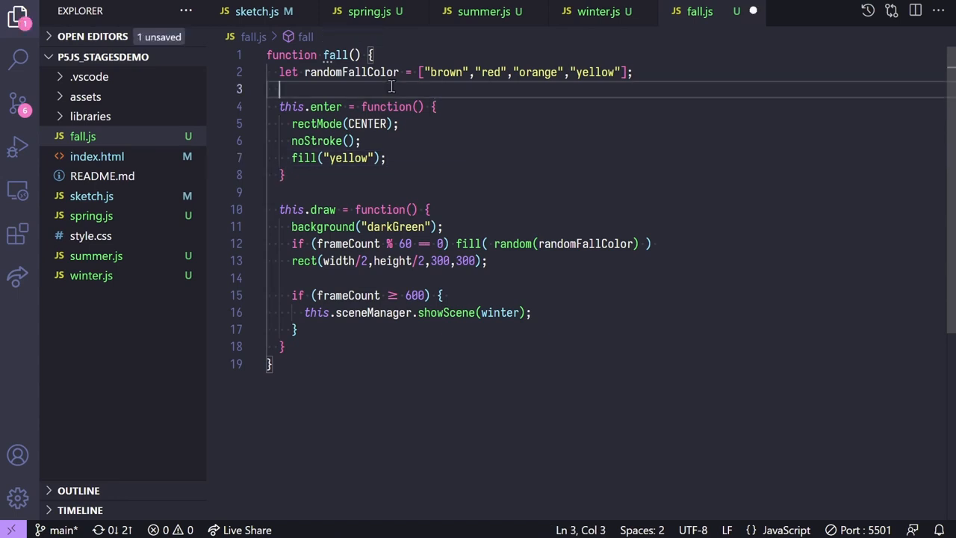
- In fall.js declare let myFrameCount = 0;, use it in draw, and add myFrameCount++;
text(let myFrameC)
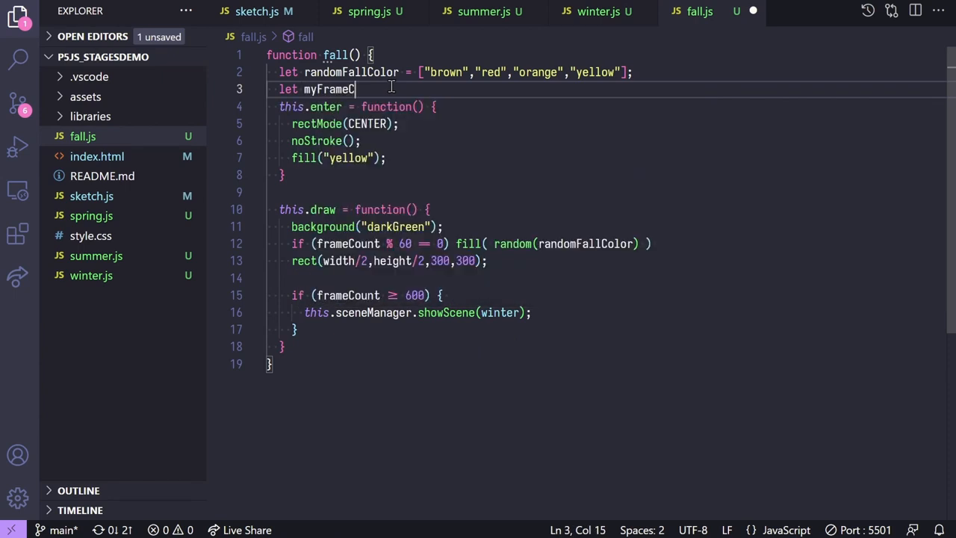
text(ount = 0;)
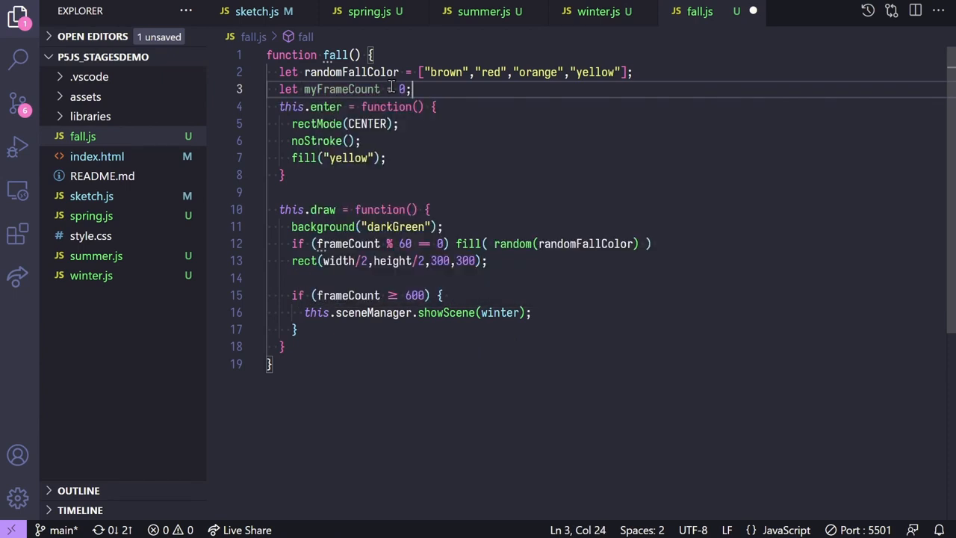
key(Enter)
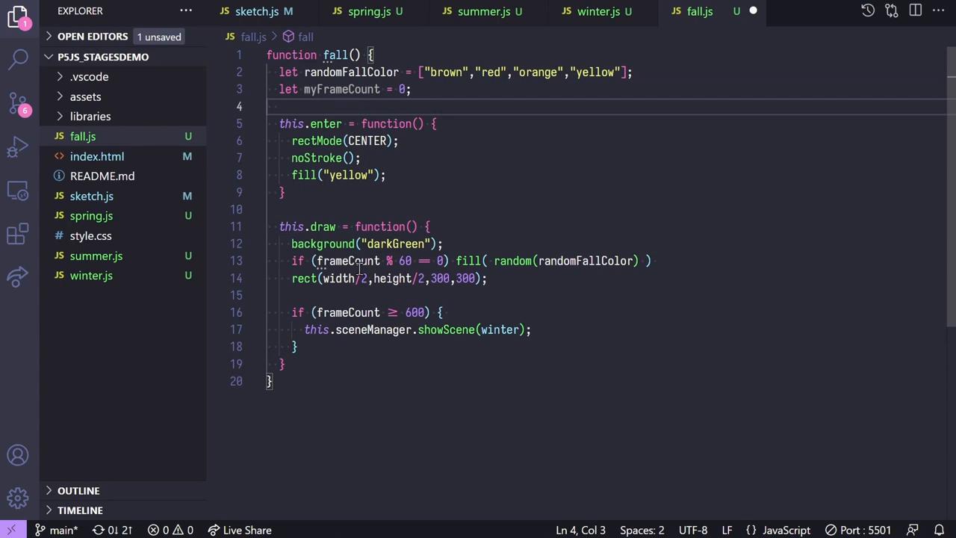
text(myFr)
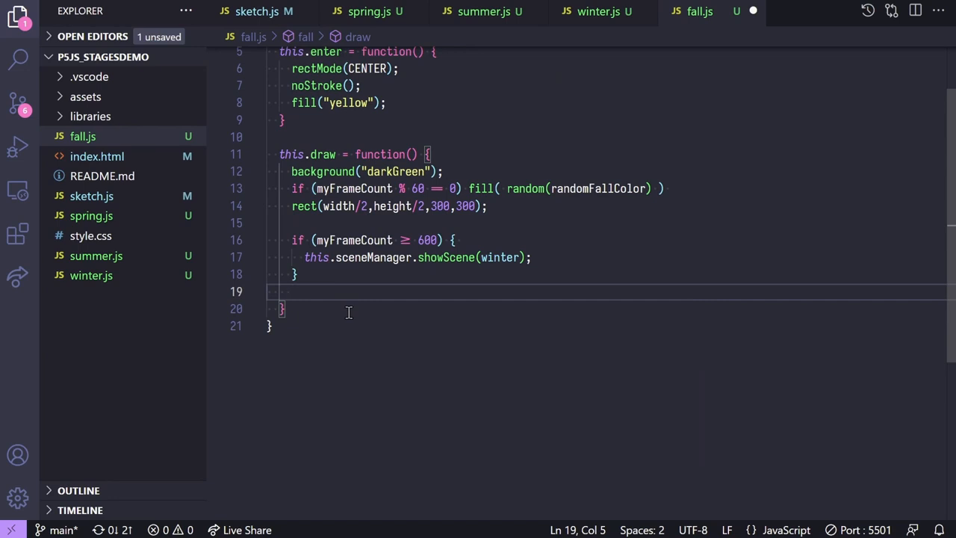
text(myFrameCount)
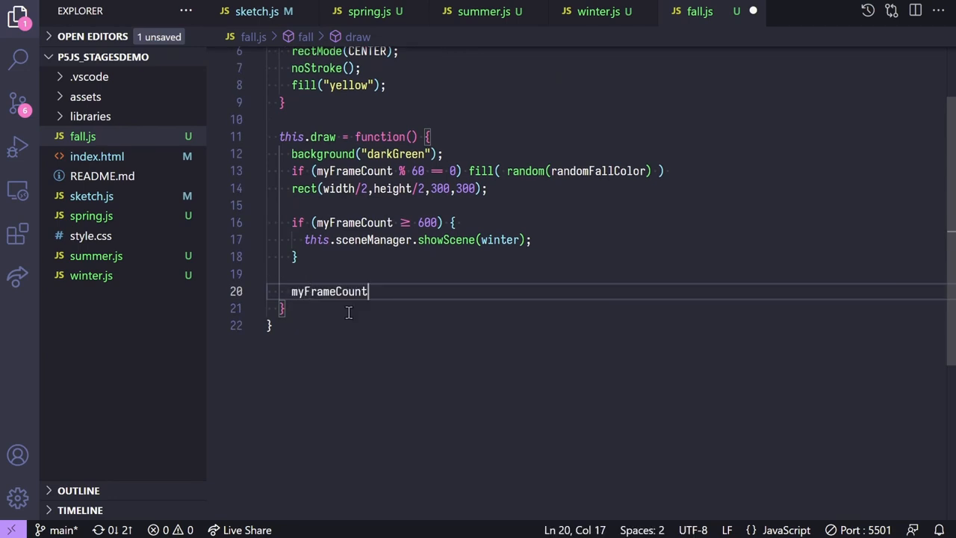
text(++;)
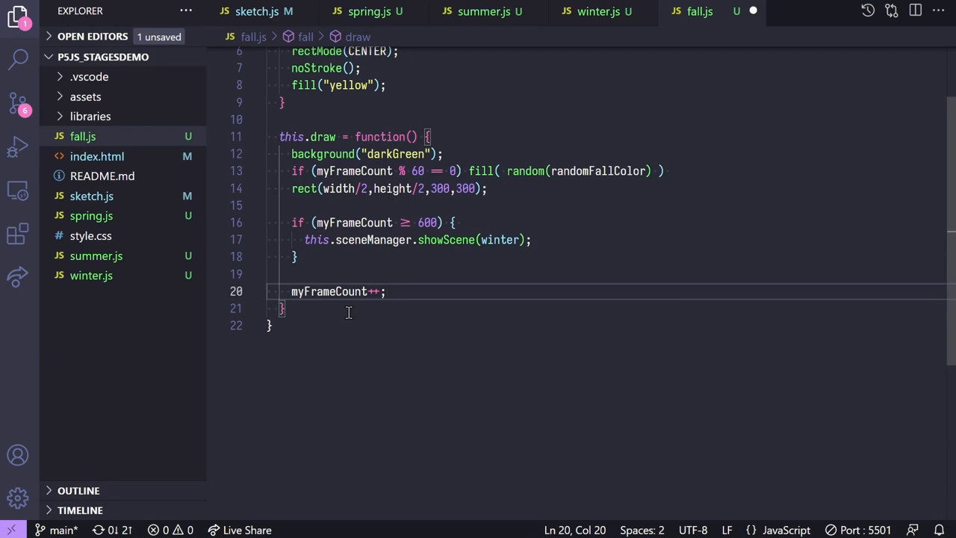
scroll(up, 3)
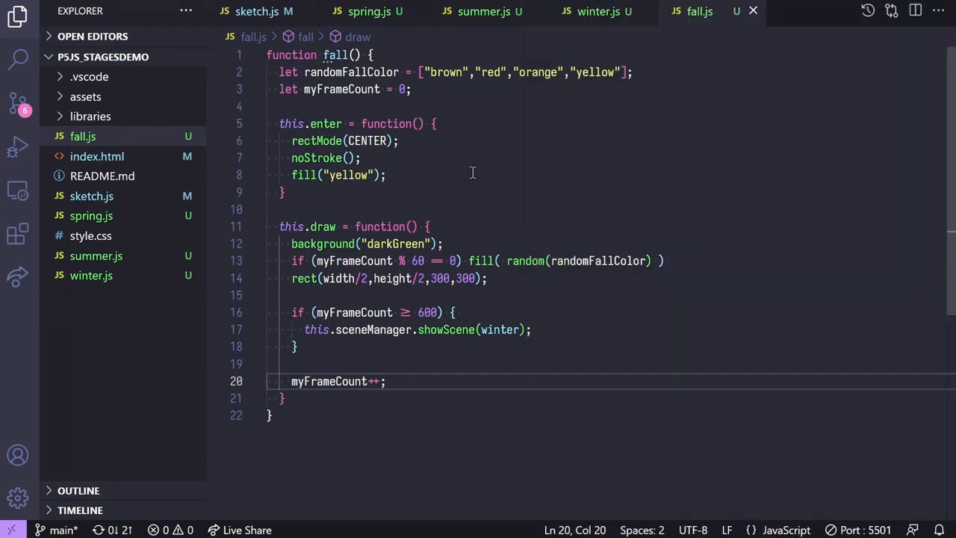
- Drop '= 0' from myFrameCount's declaration and add a myFrameCount line in this.enter
click(386, 175)
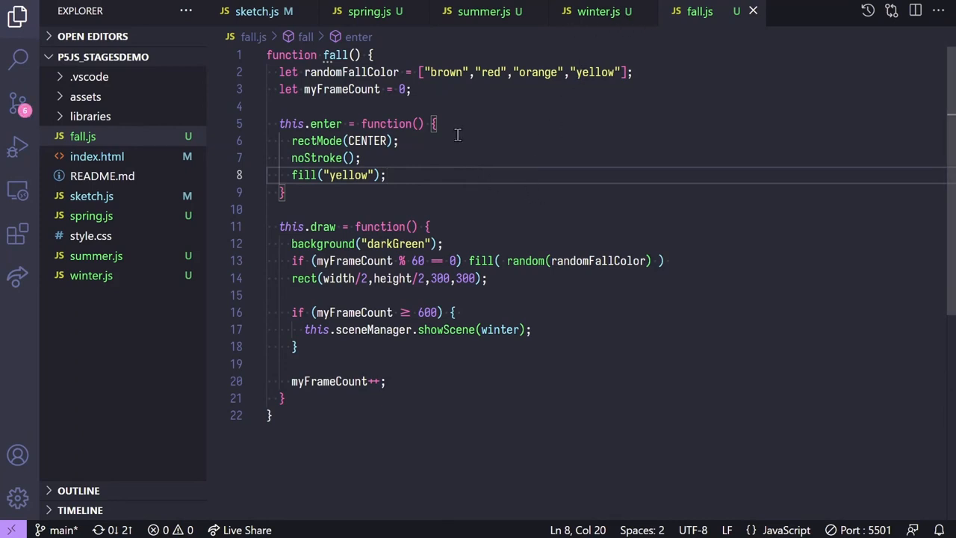
mouse_move(403, 290)
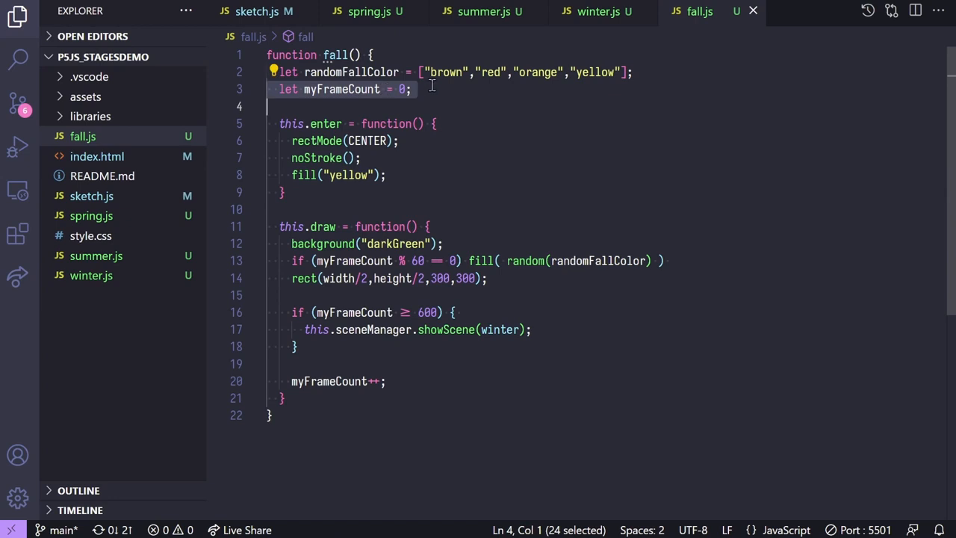
click(426, 90)
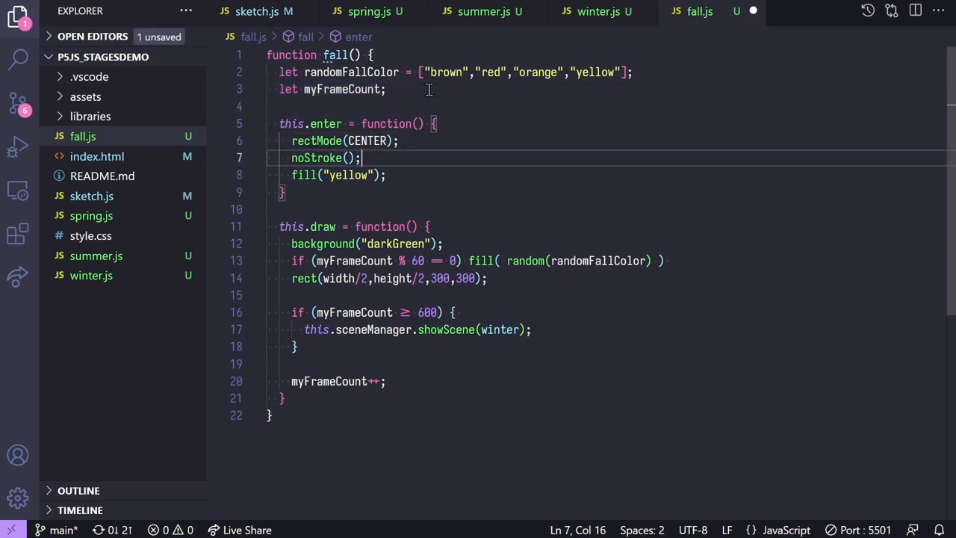
key(Enter)
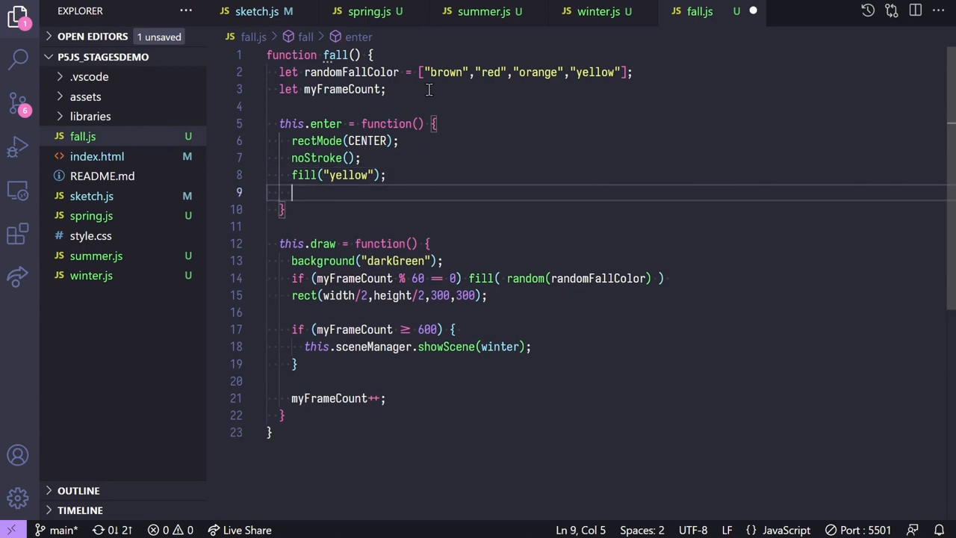
text(myFrameCount = 0;)
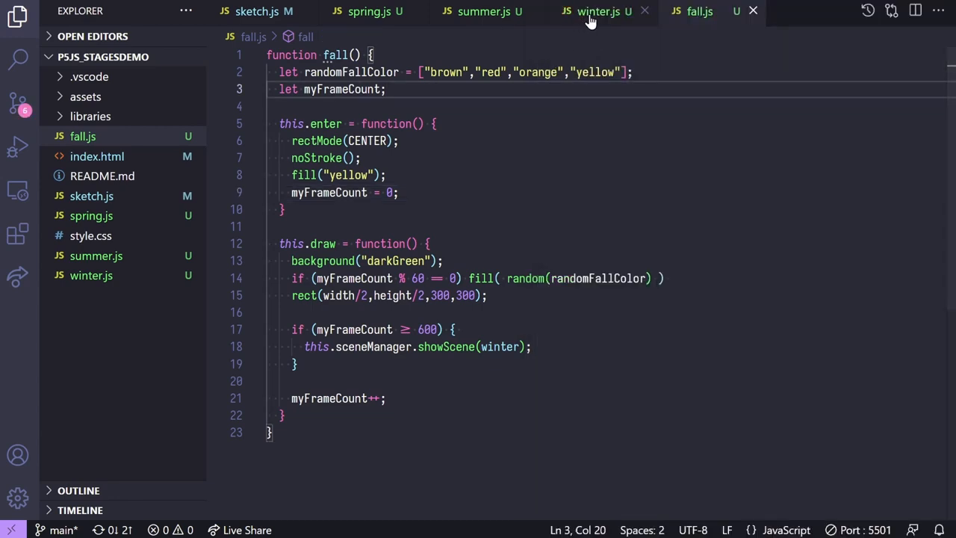
- Add y = 0; to winter.js's enter function and return to sketch.js
click(597, 12)
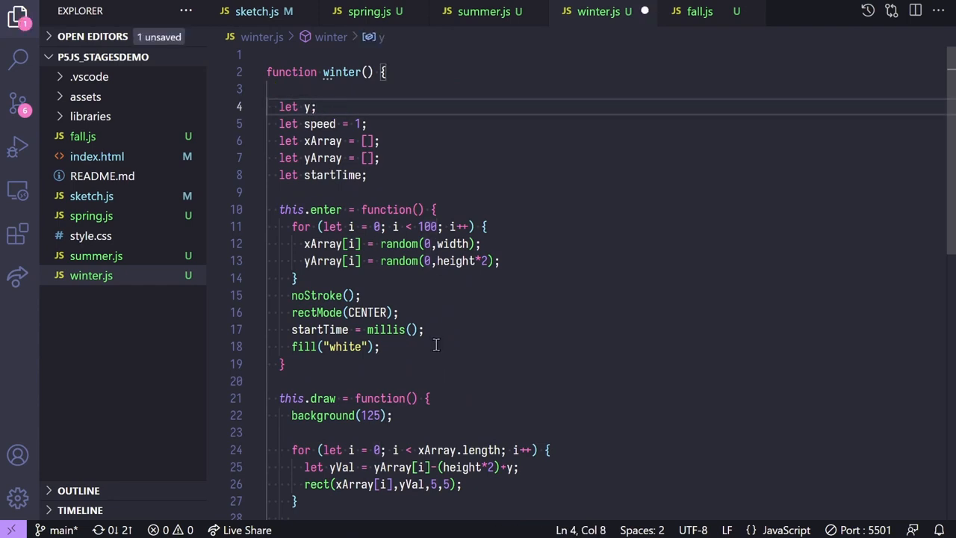
text(y = 0)
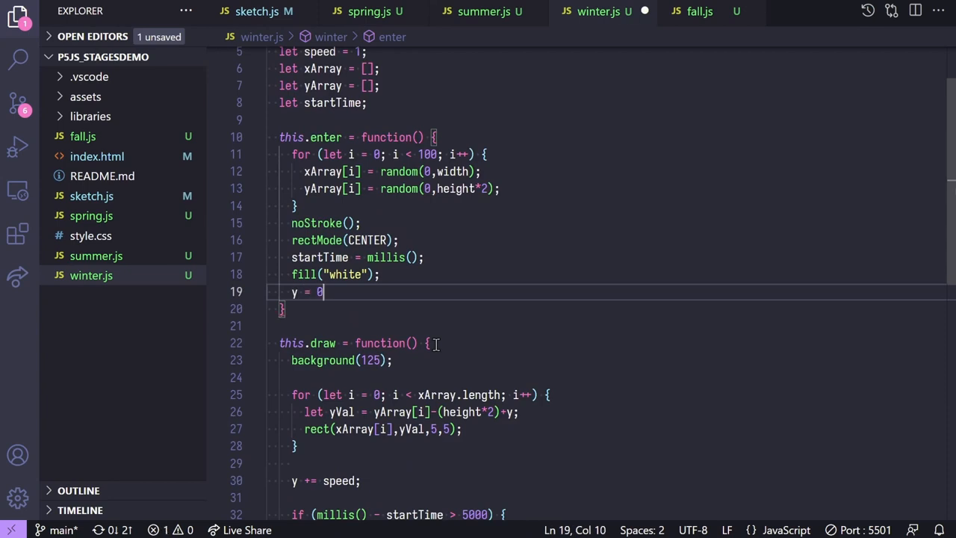
text(;)
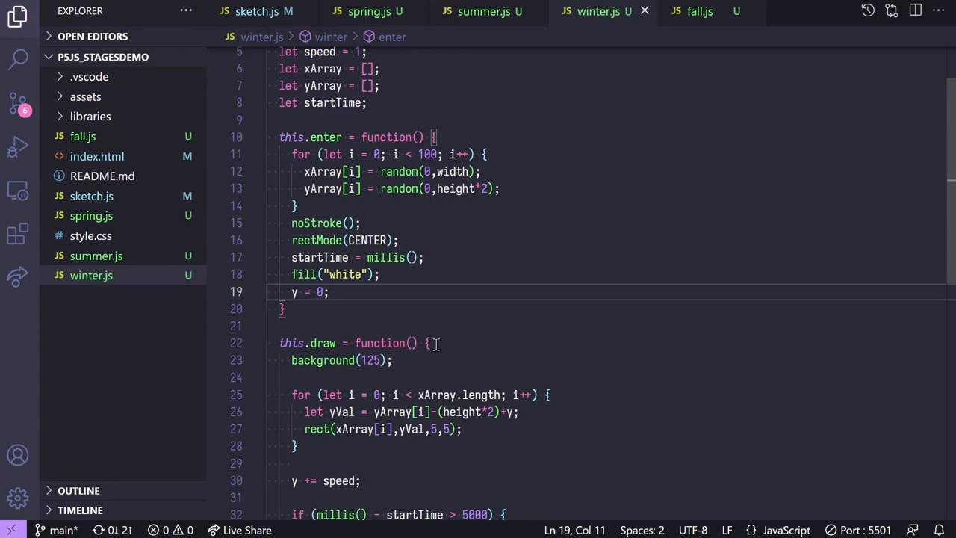
click(257, 11)
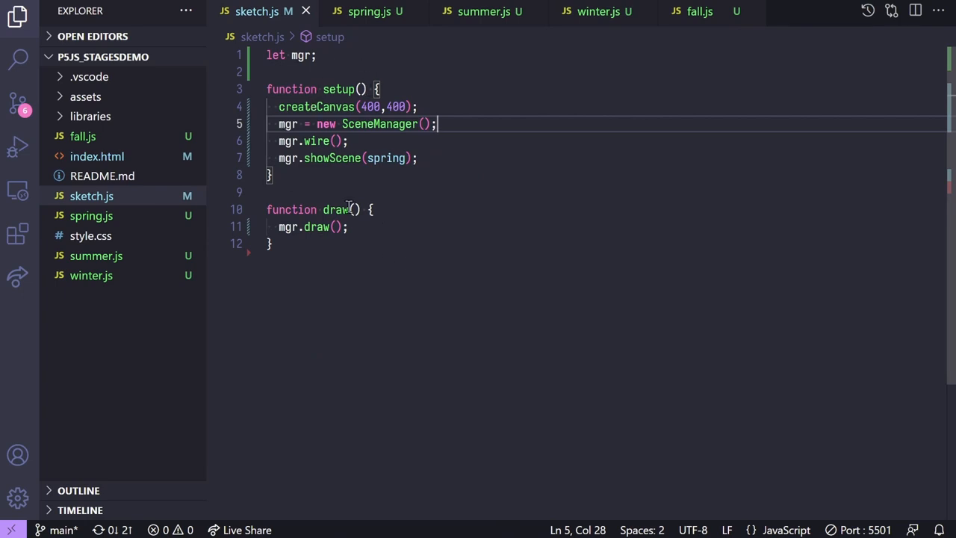
- Review sketch.js, spring.js, winter.js and fall.js, highlighting myFrameCount's uses in fall.js
key(ctrl+a)
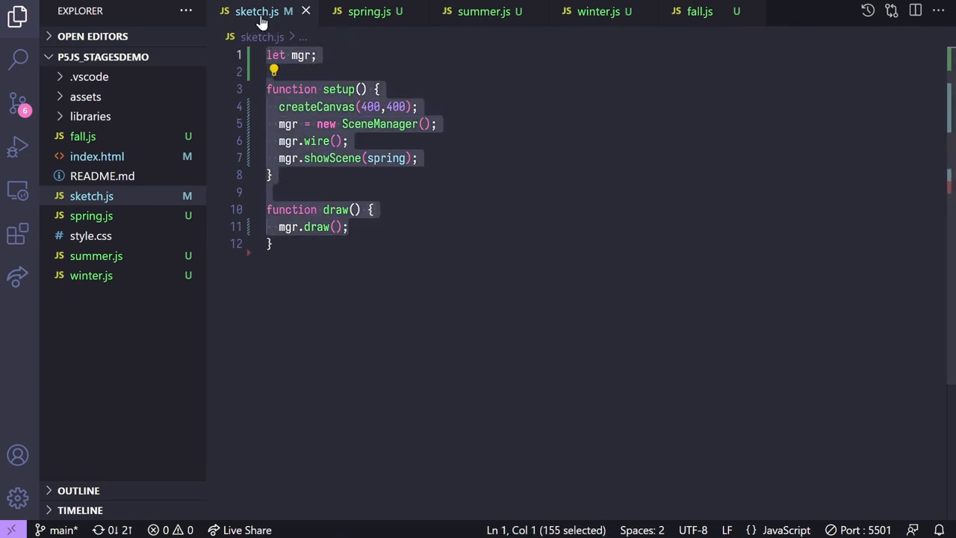
click(369, 11)
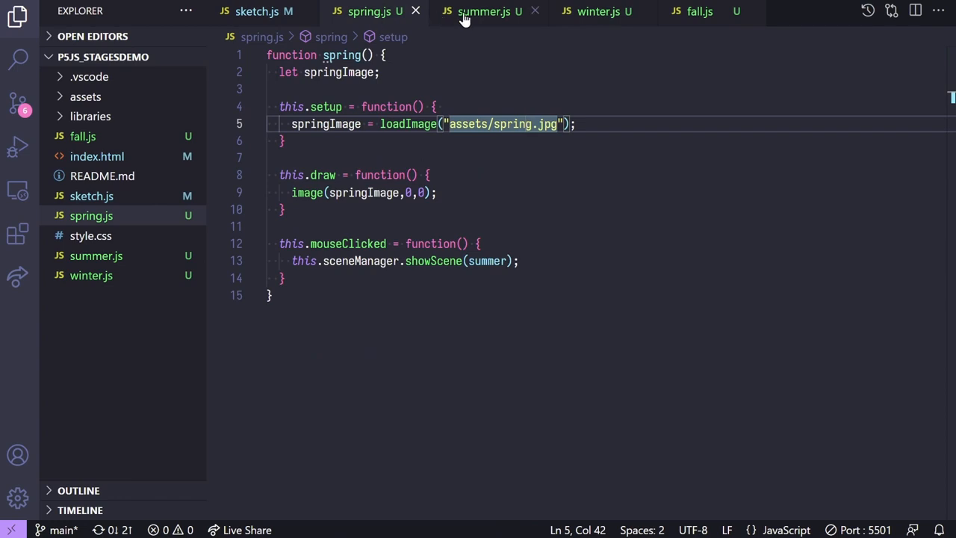
click(598, 11)
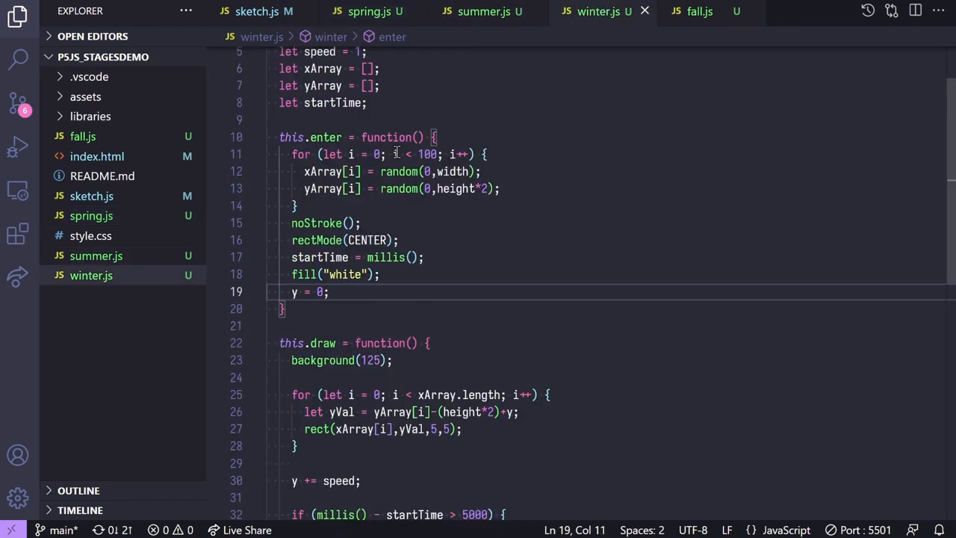
click(699, 13)
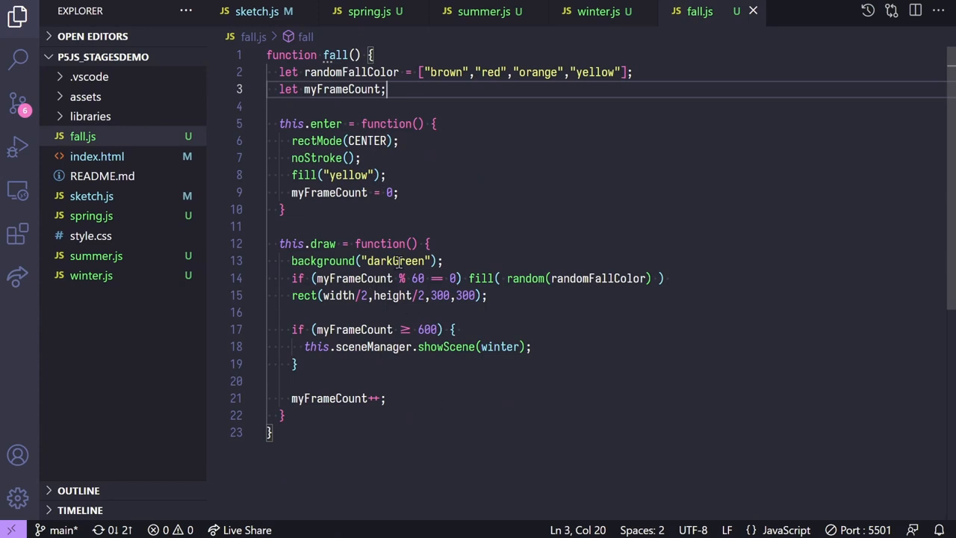
mouse_move(471, 232)
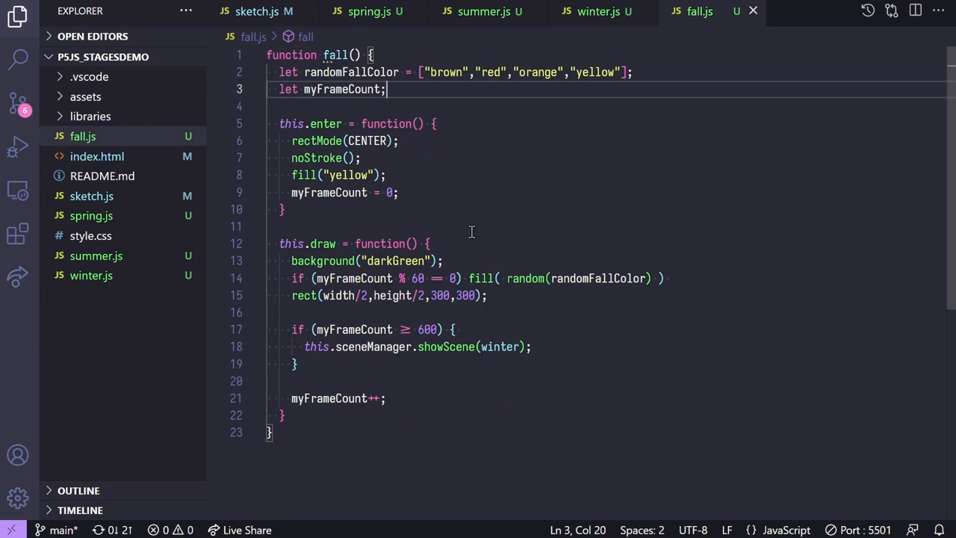
mouse_move(486, 256)
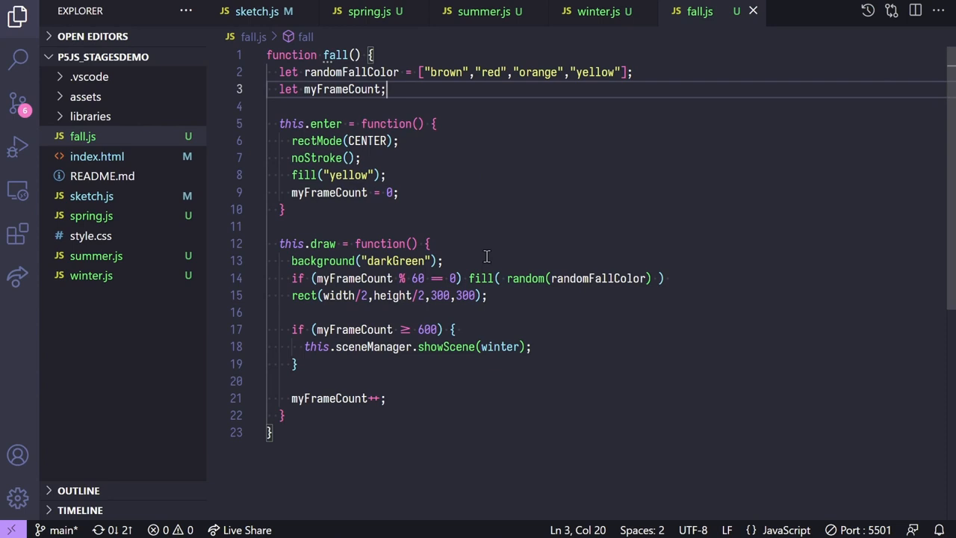
mouse_move(603, 15)
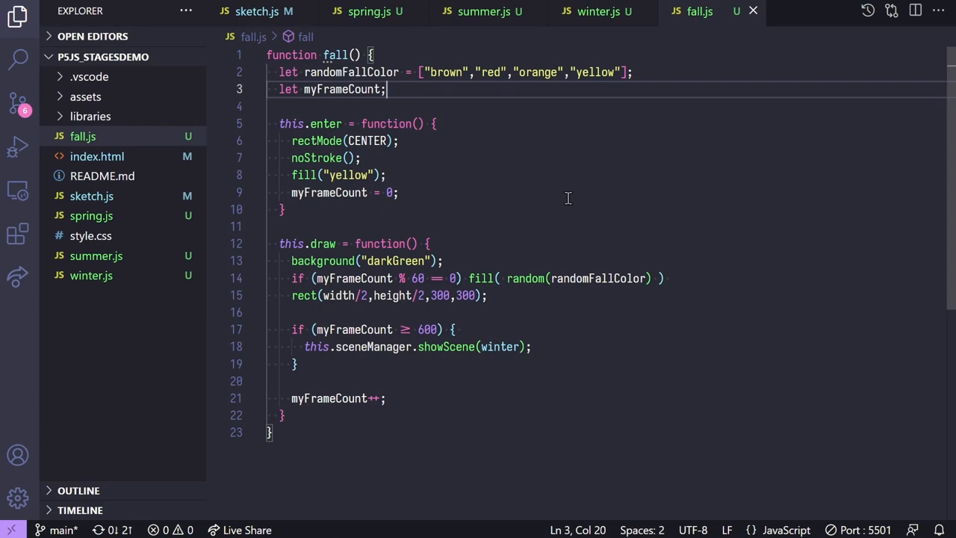
double_click(328, 193)
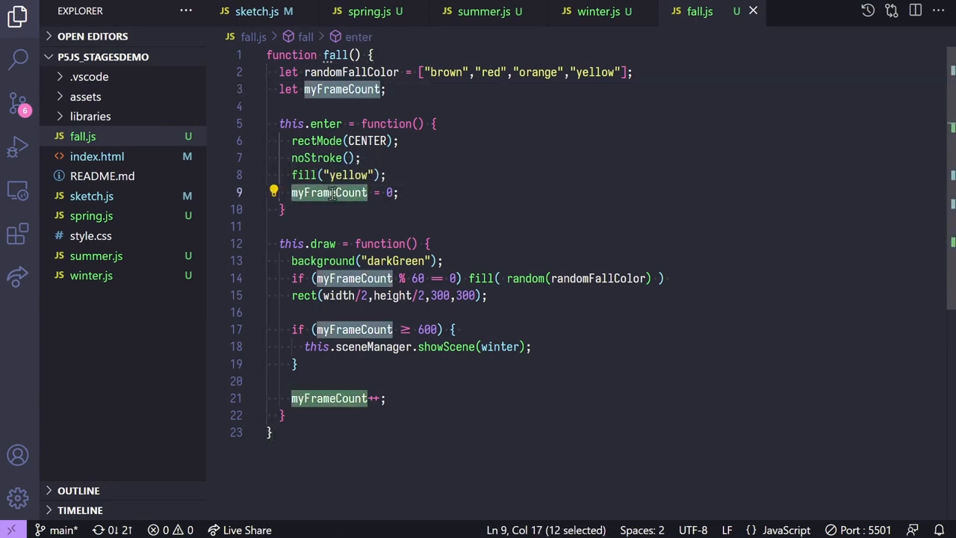